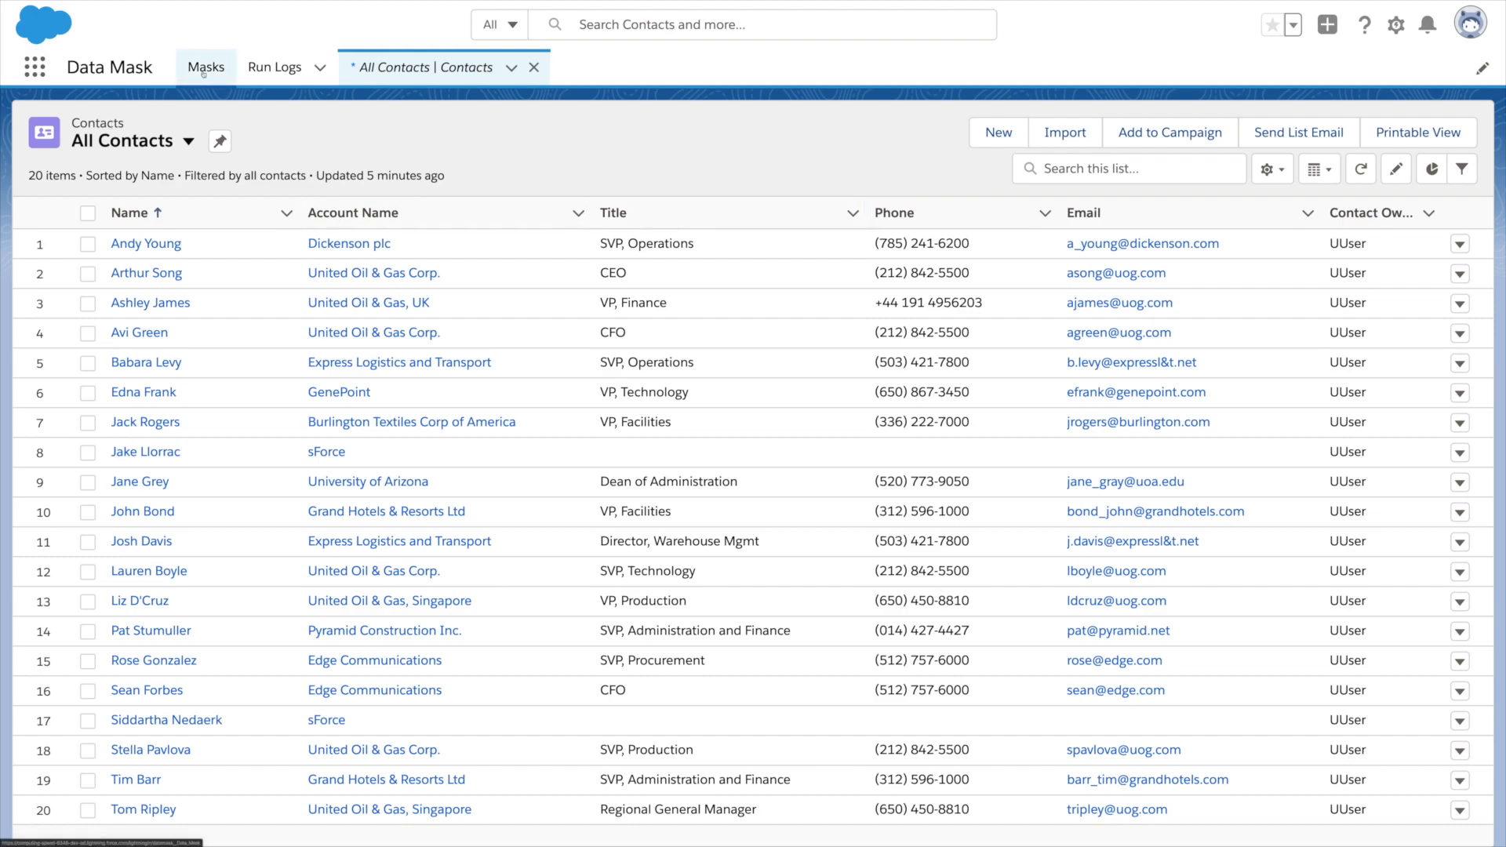
Step: Switch from Contacts to the Masks list, showing Sample as Not Run Yet
click(206, 66)
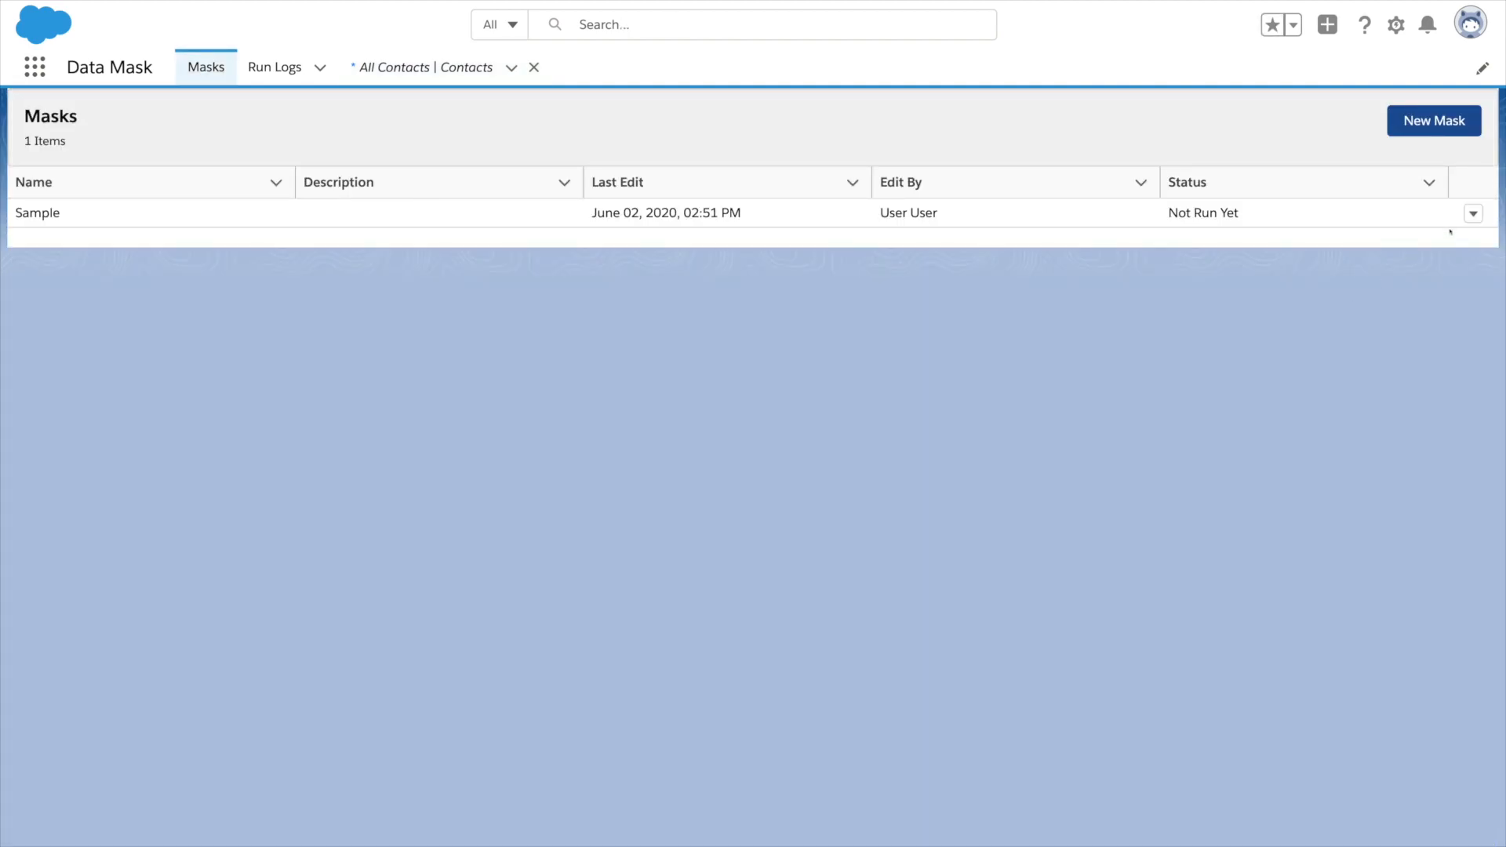
Step: Open the Sample mask, enable Delete All Chatter, and expand Objects & Fields
click(37, 213)
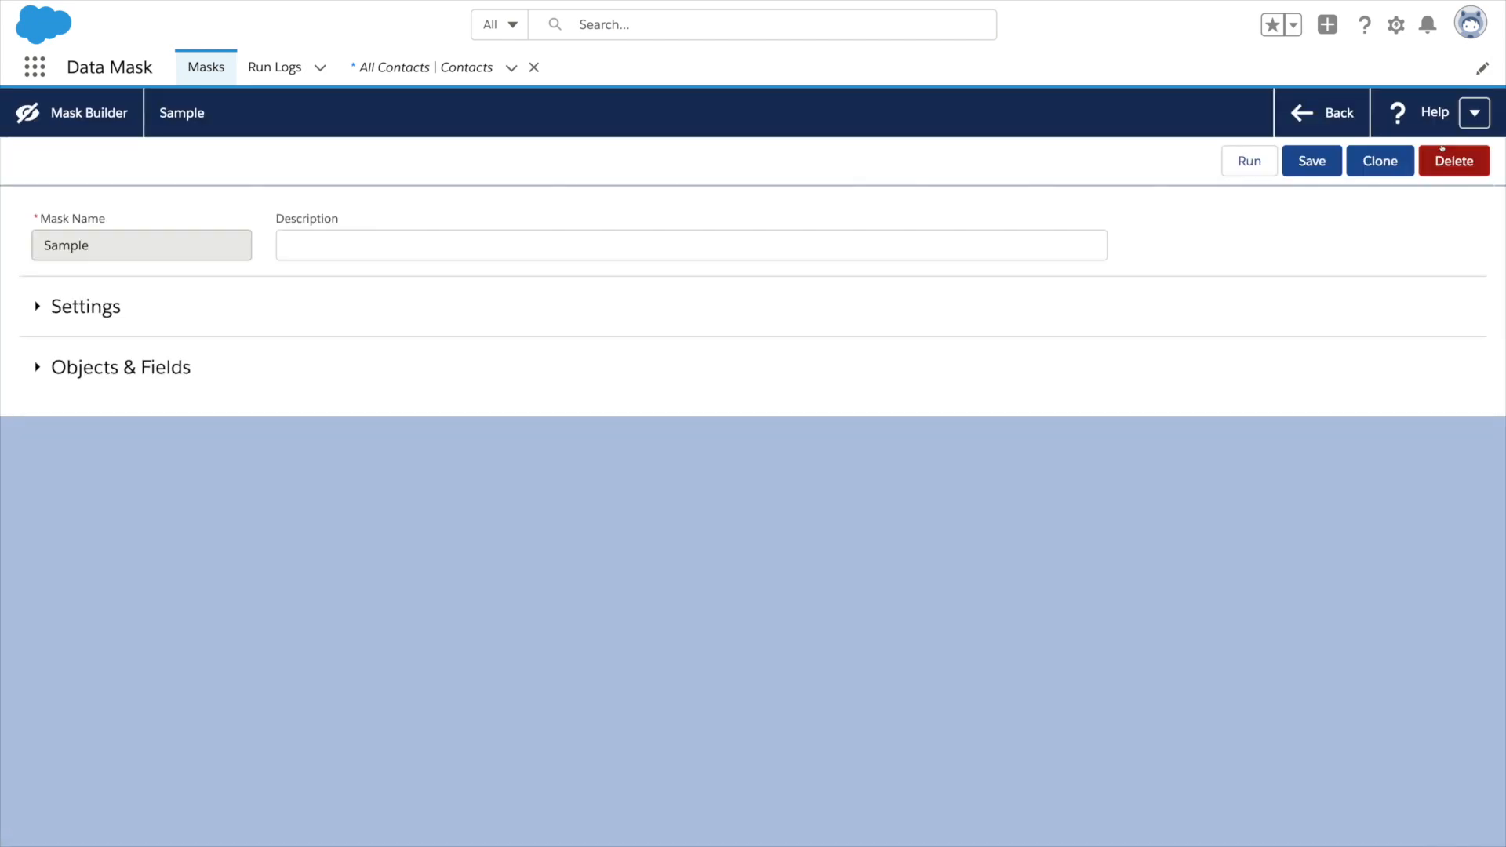
click(81, 307)
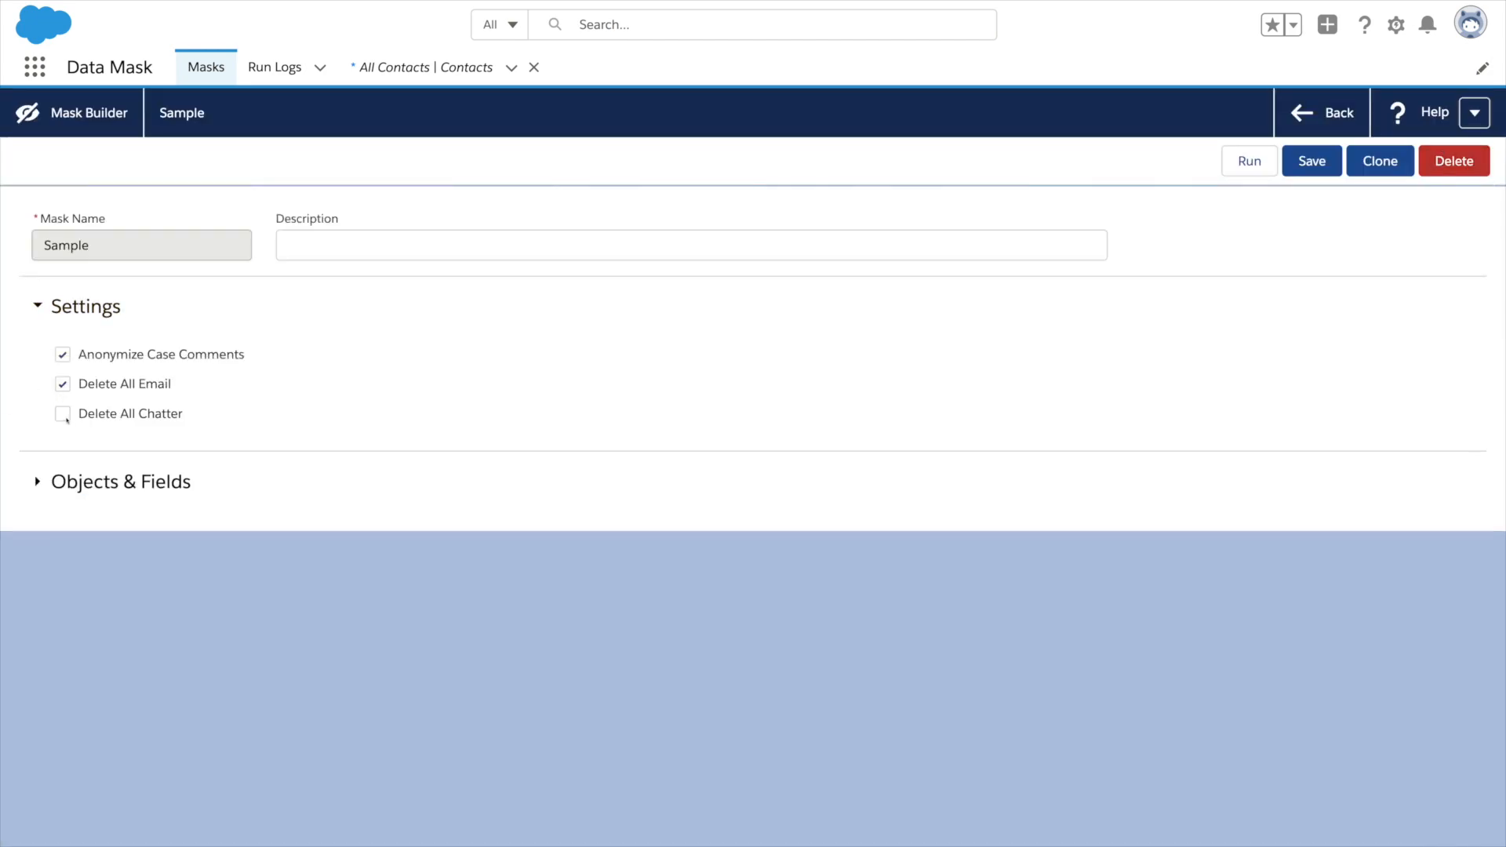
click(61, 414)
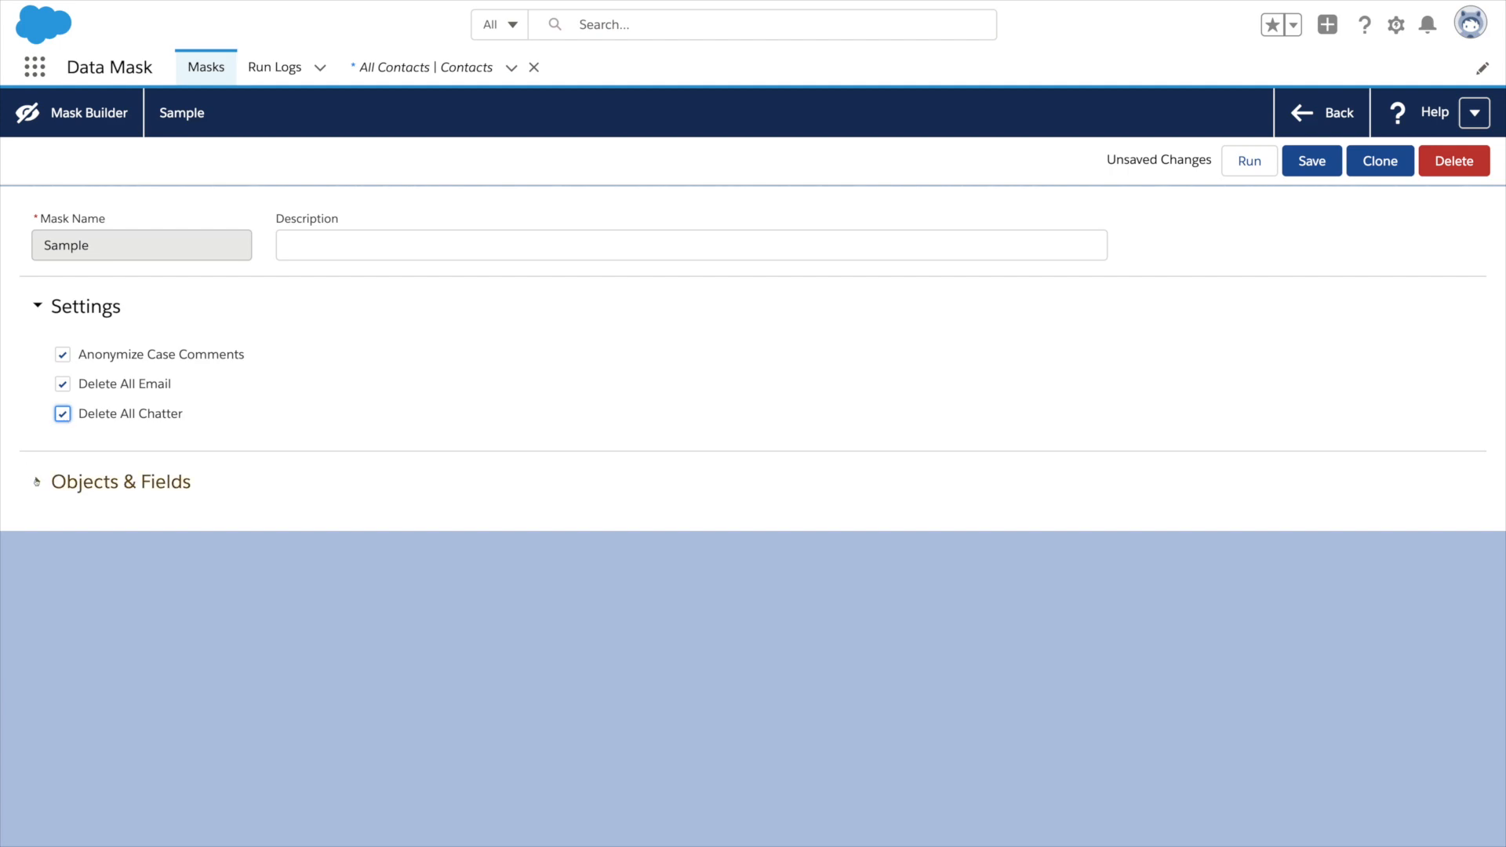
click(38, 481)
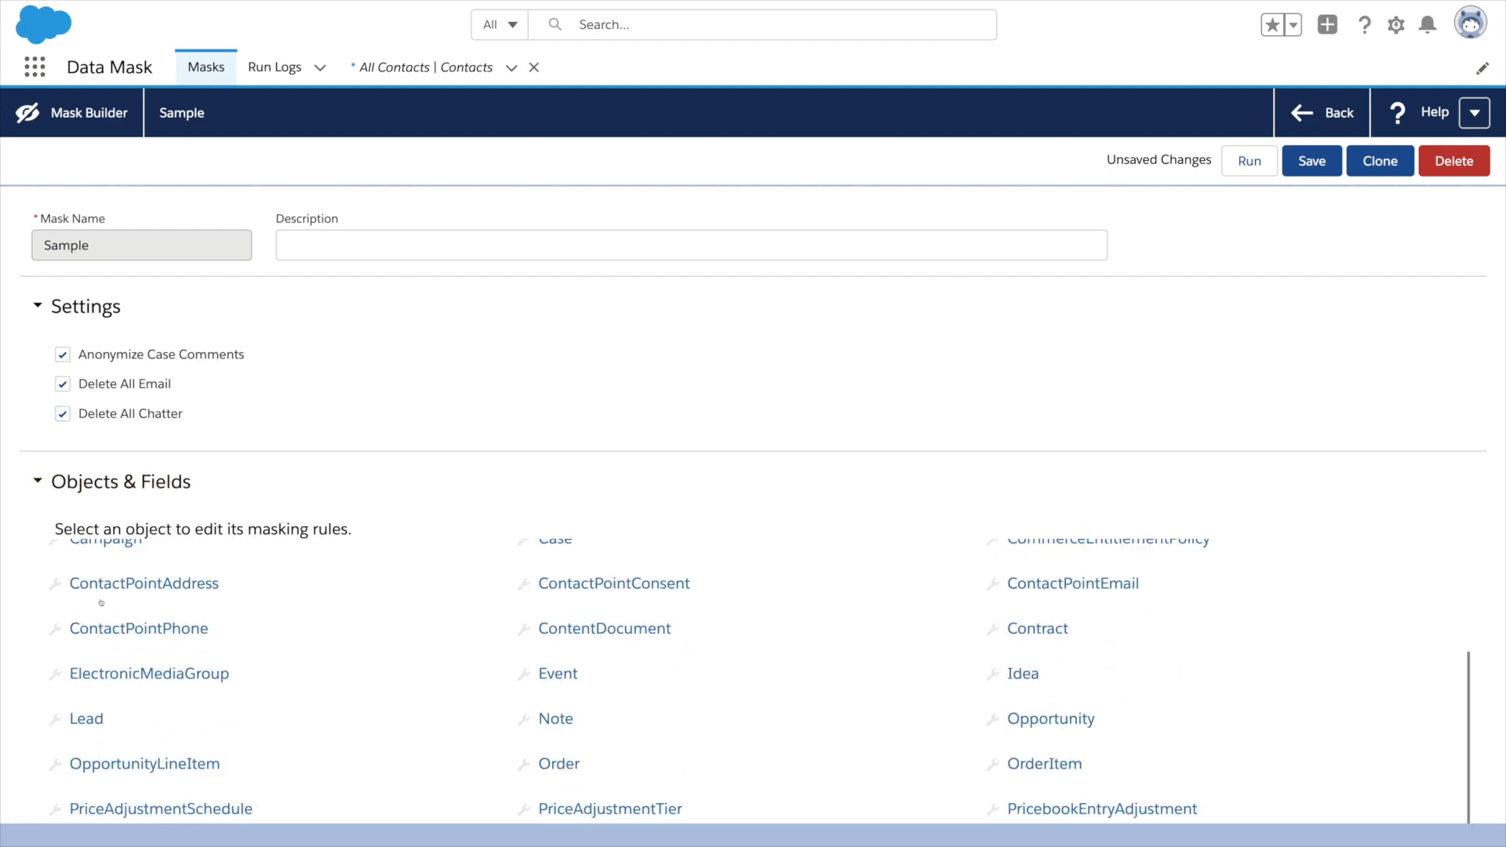
scroll(down, 3)
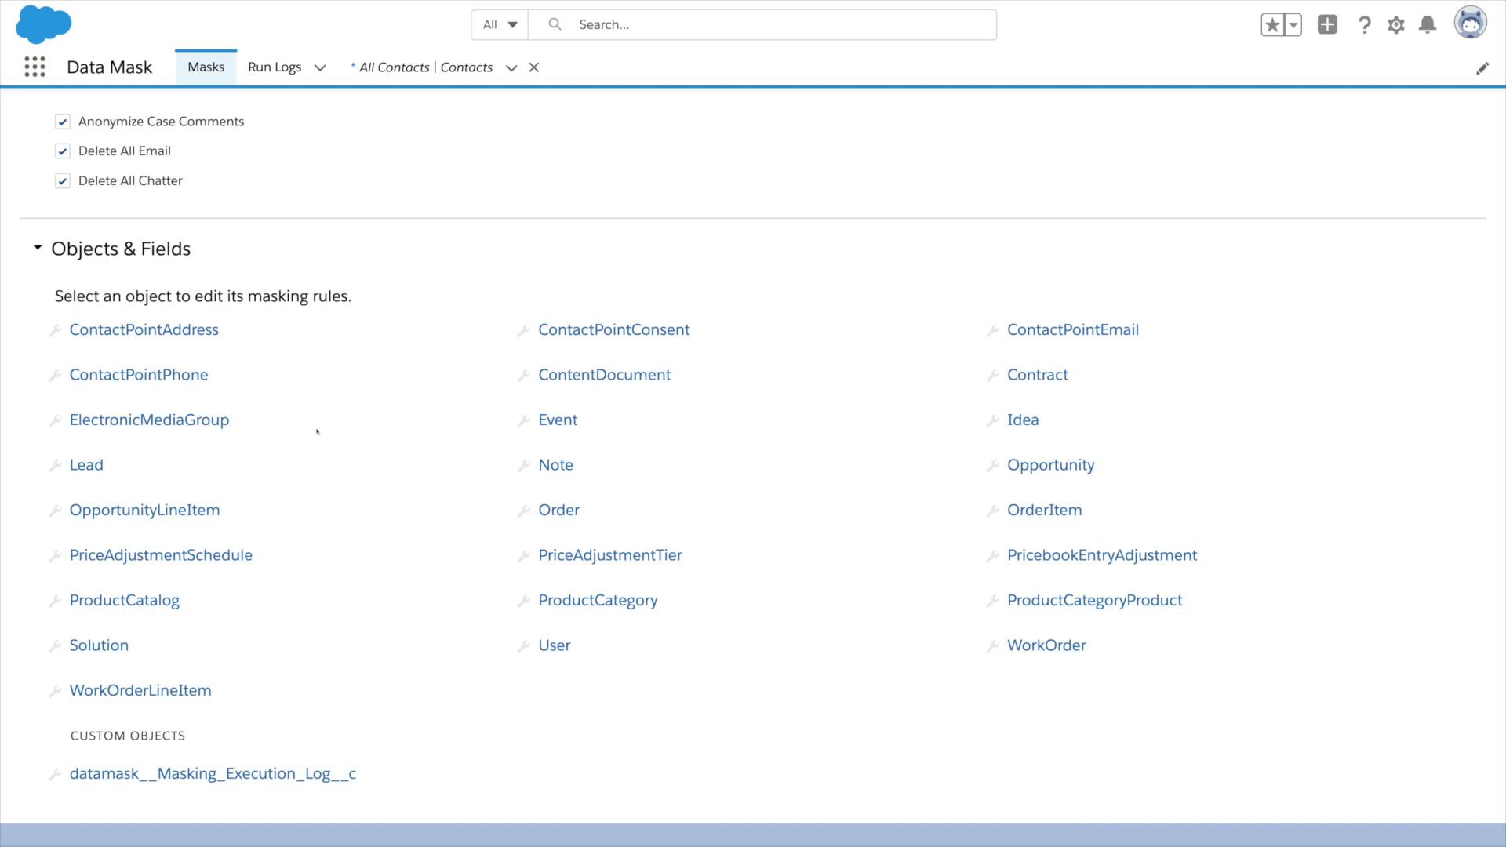
Step: Open Contact's masking rules and keep Birthdate as random characters (1930–1999)
click(96, 367)
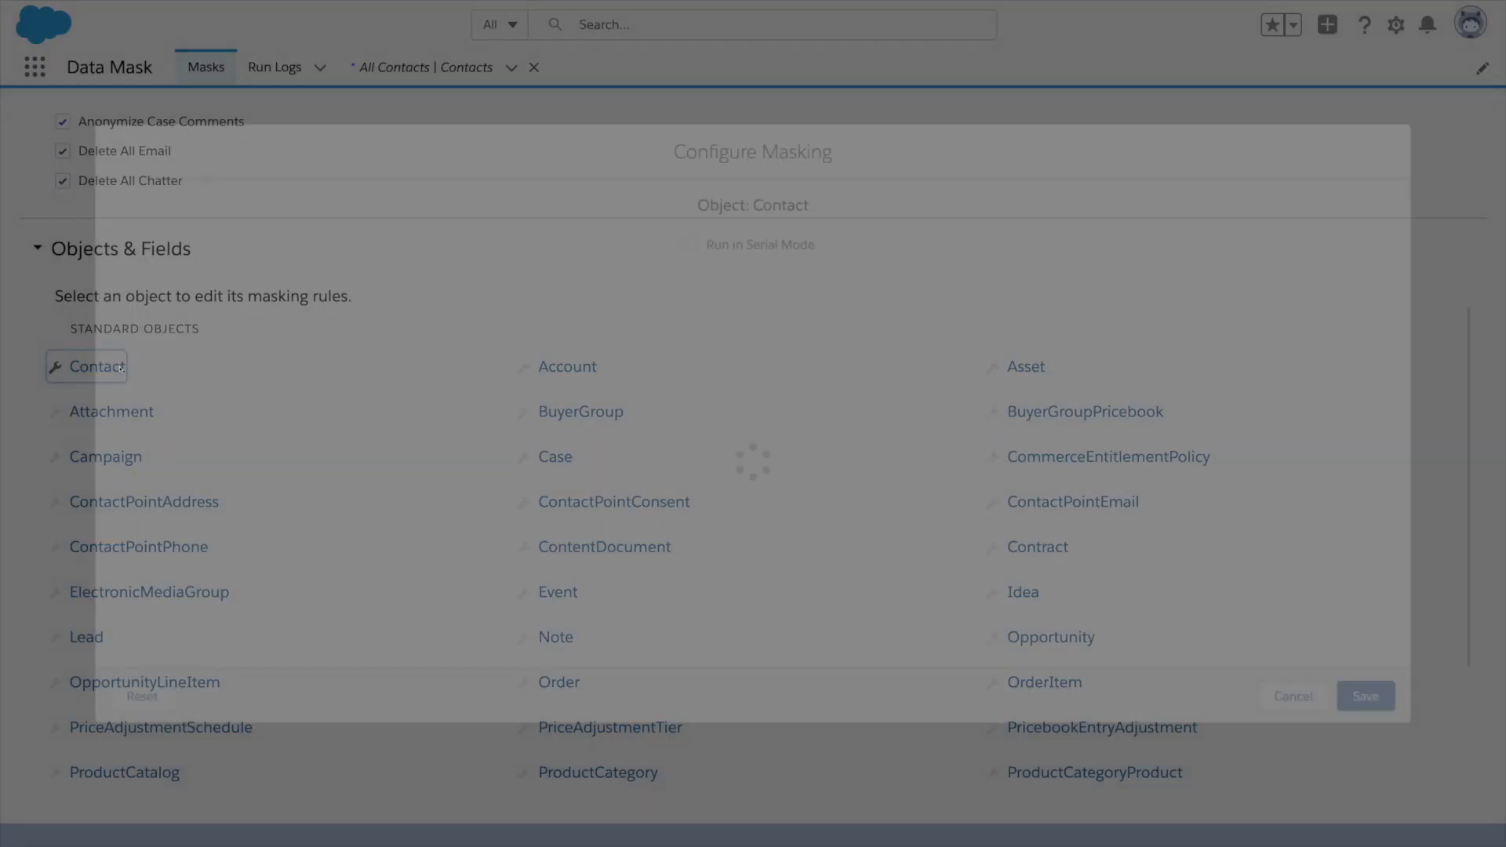
click(95, 366)
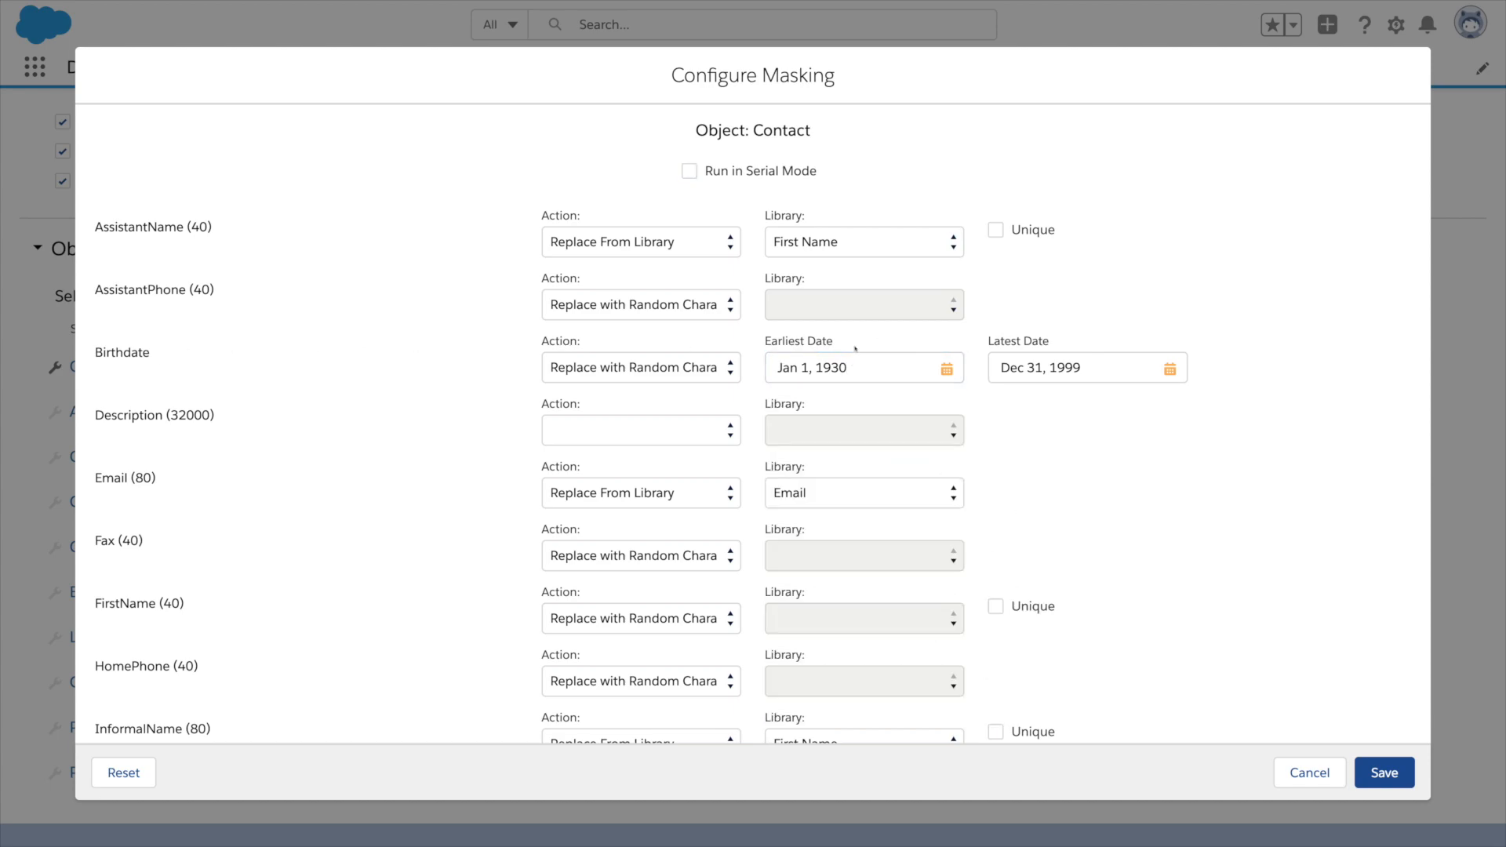
click(641, 367)
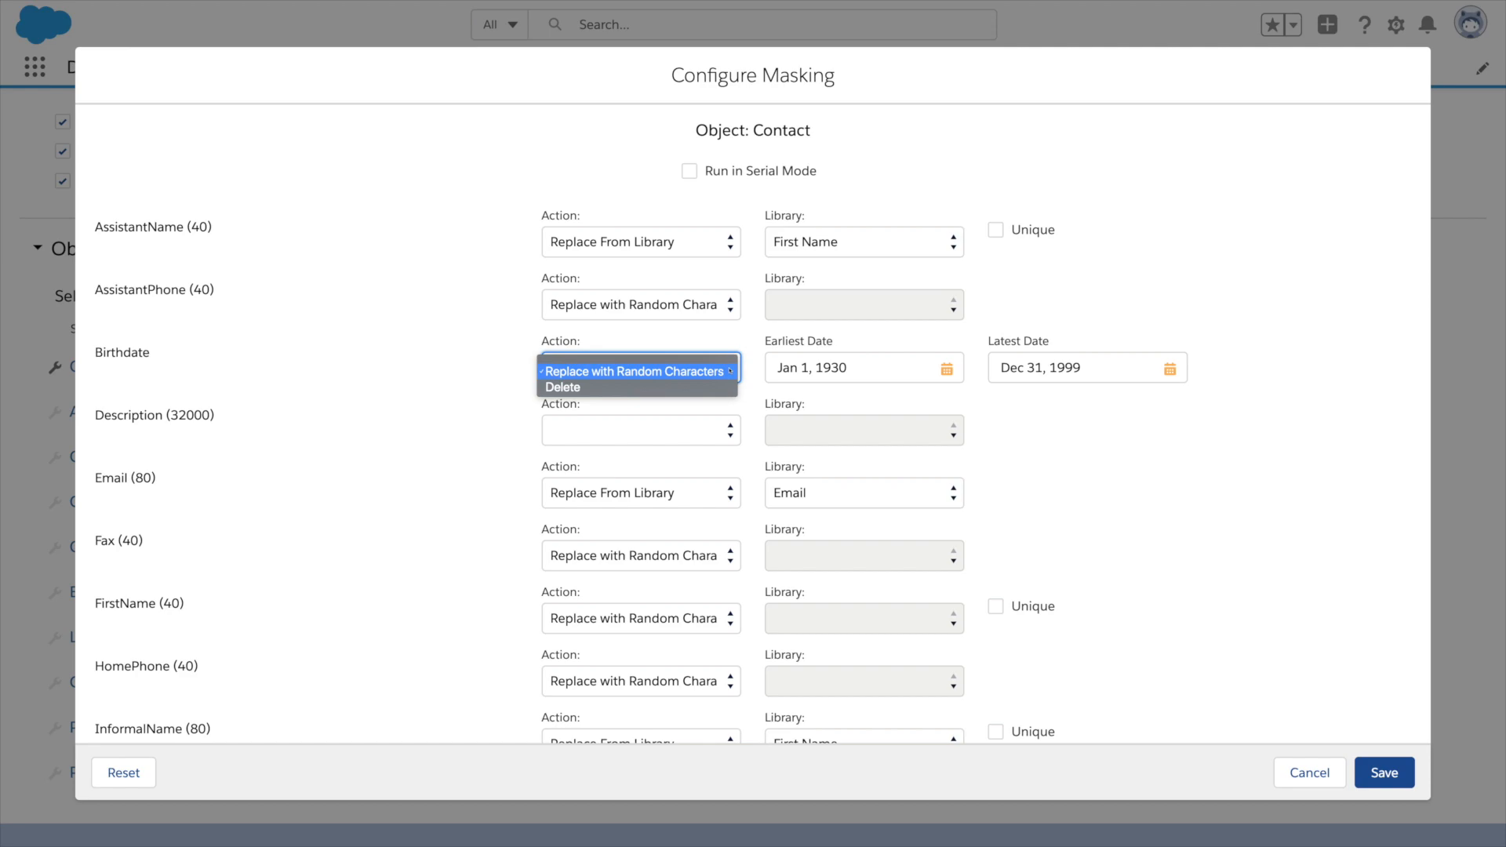
click(636, 371)
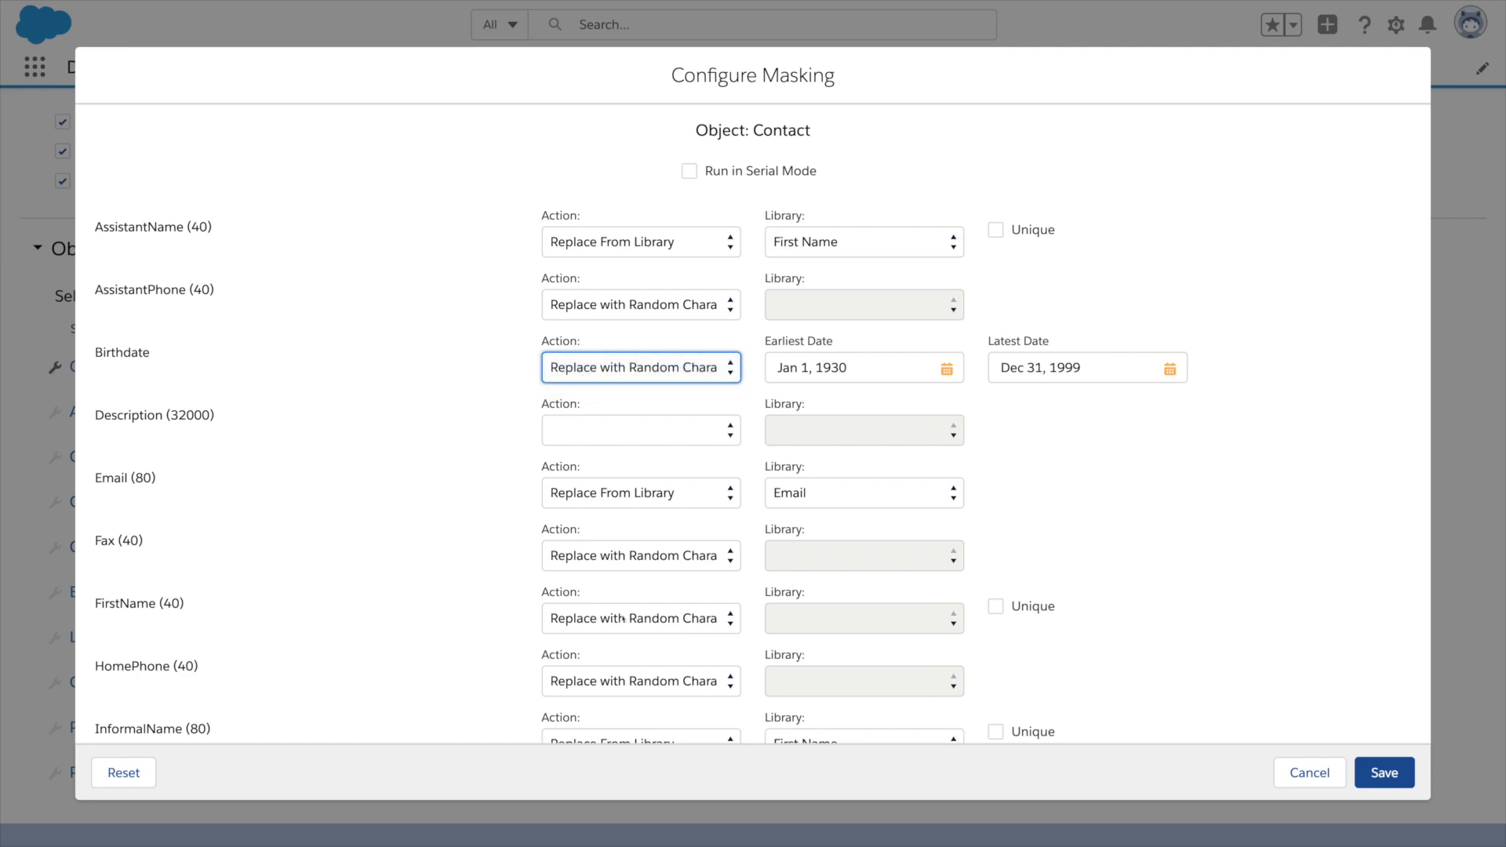
Step: Keep the First Name library for FirstName and scroll through the Contact fields
click(862, 618)
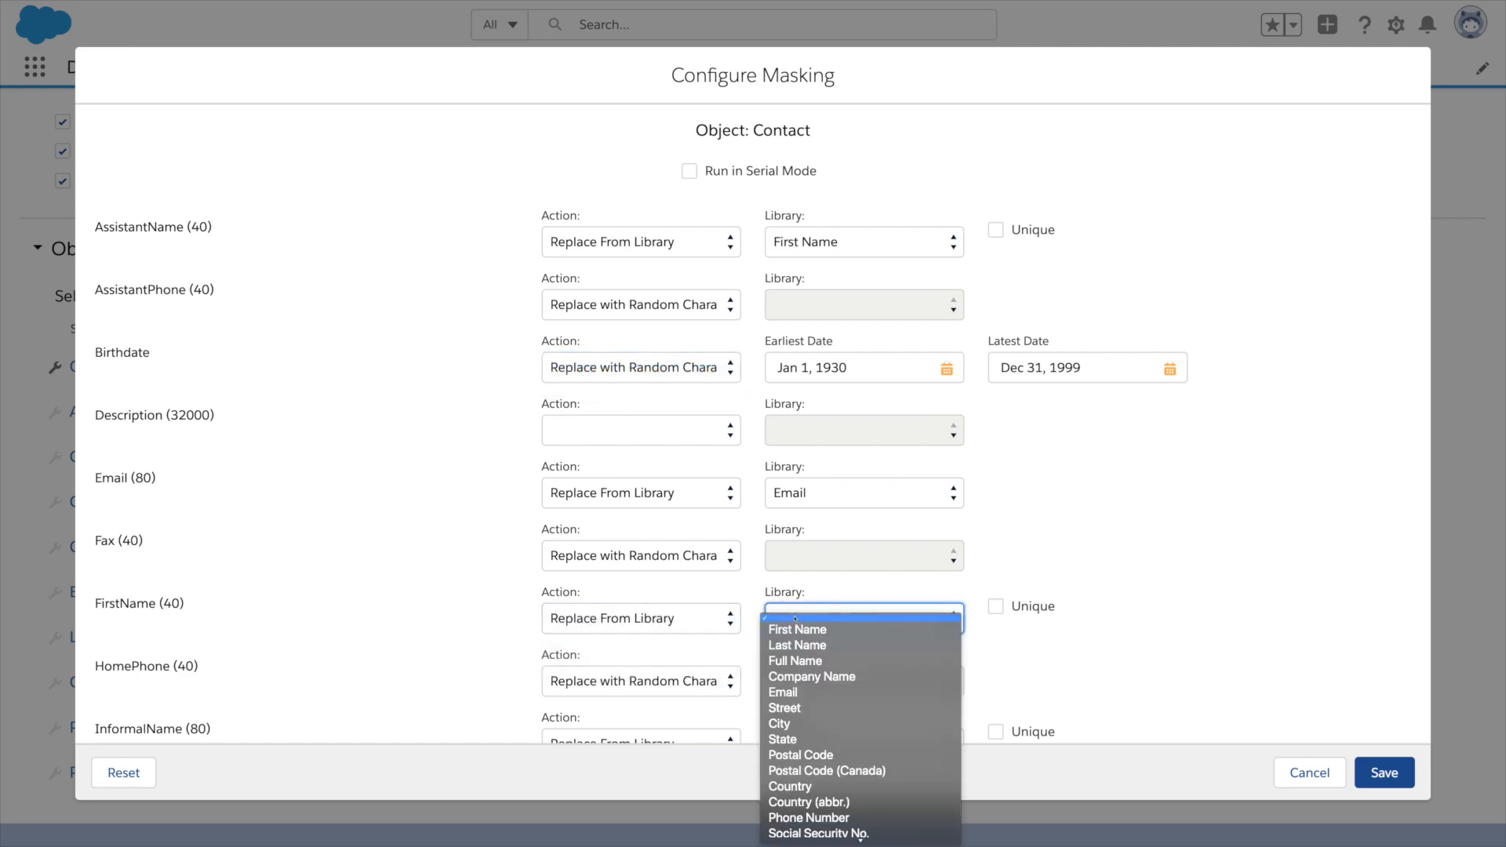
click(798, 629)
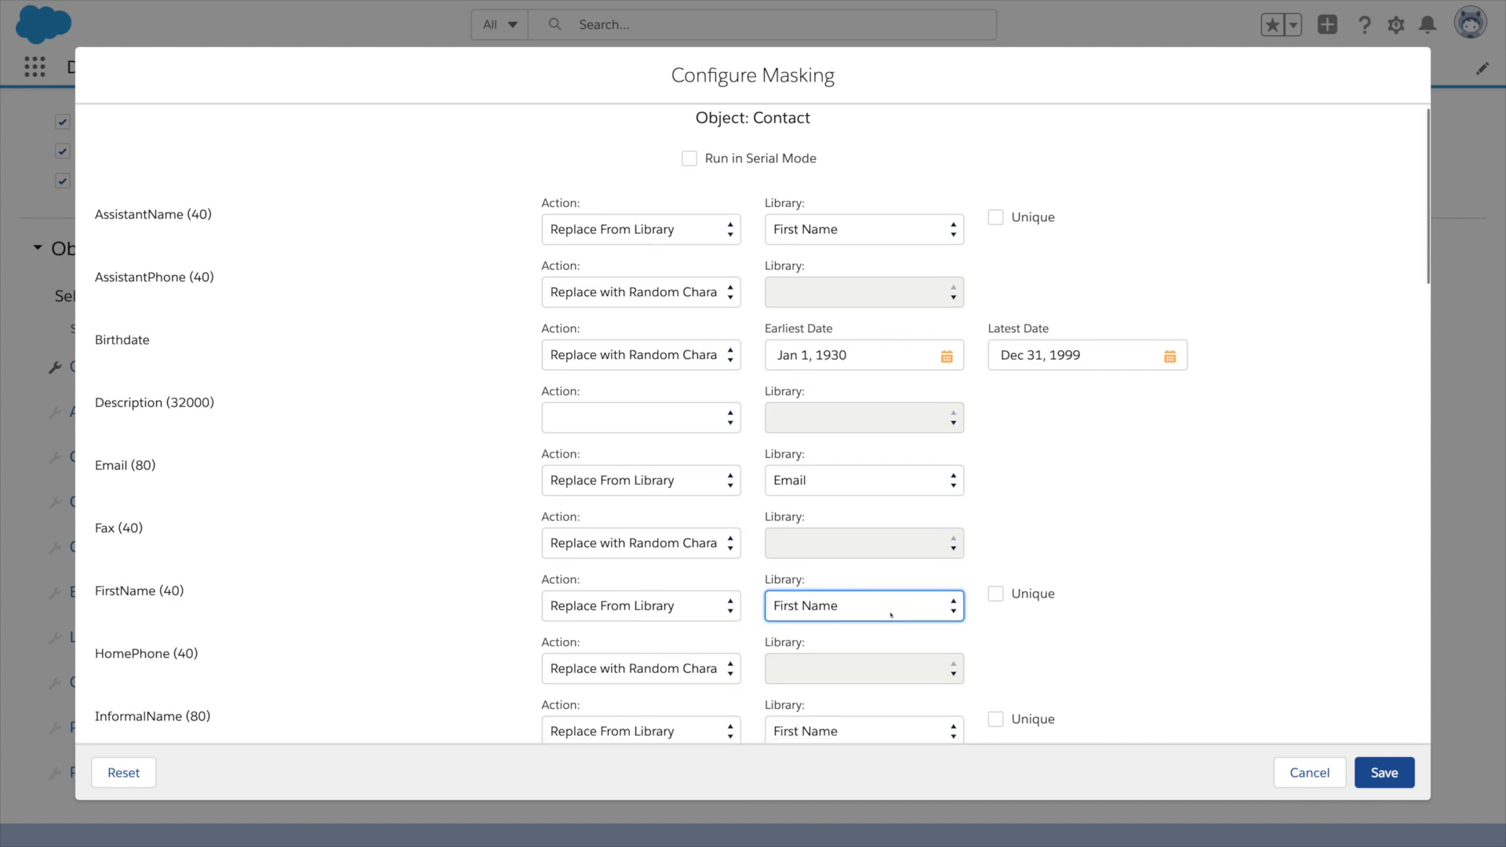
scroll(up, 3)
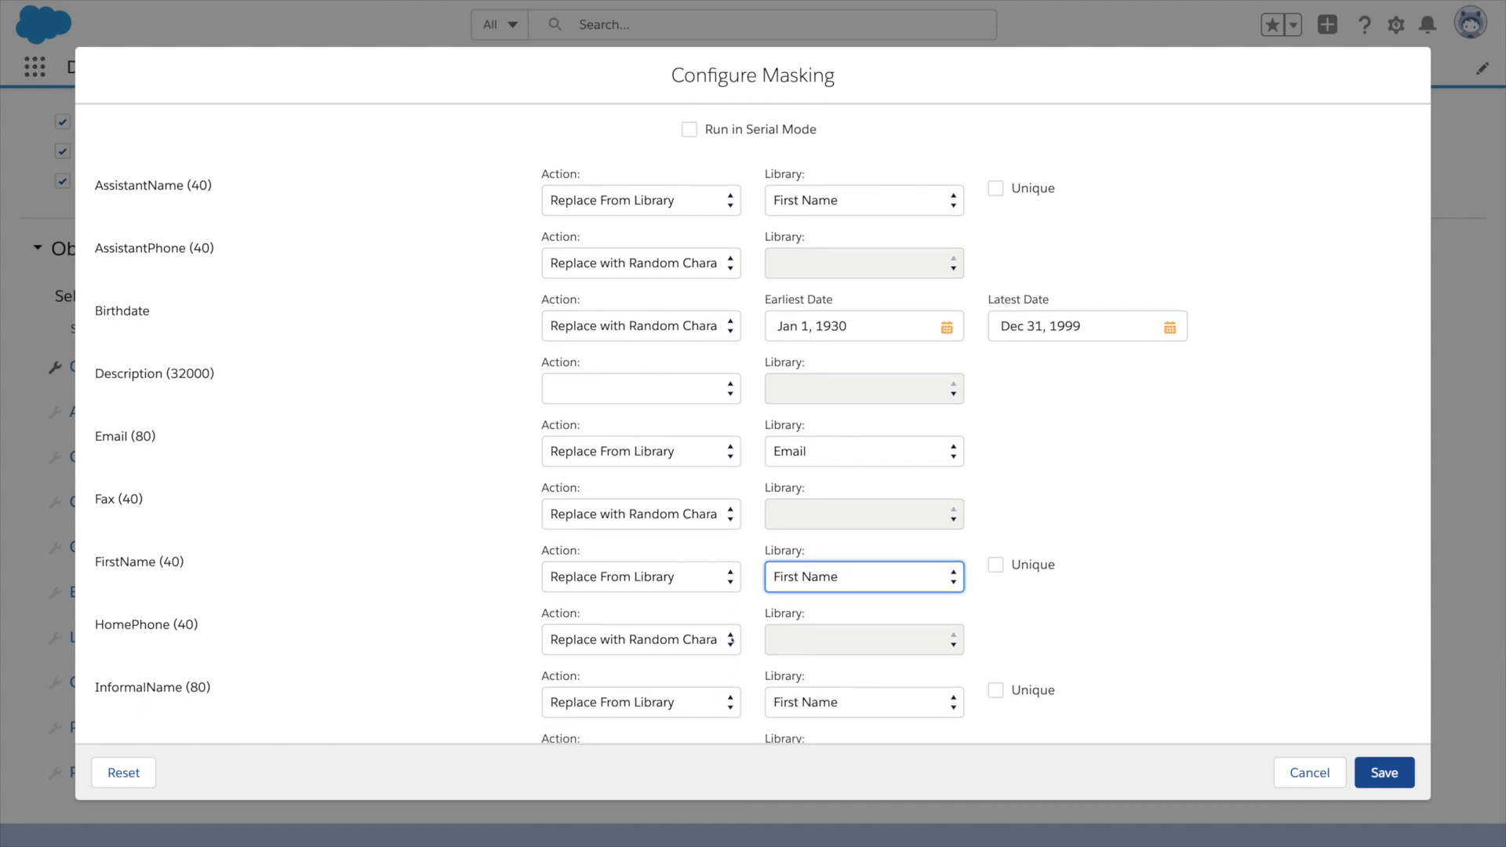
scroll(down, 3)
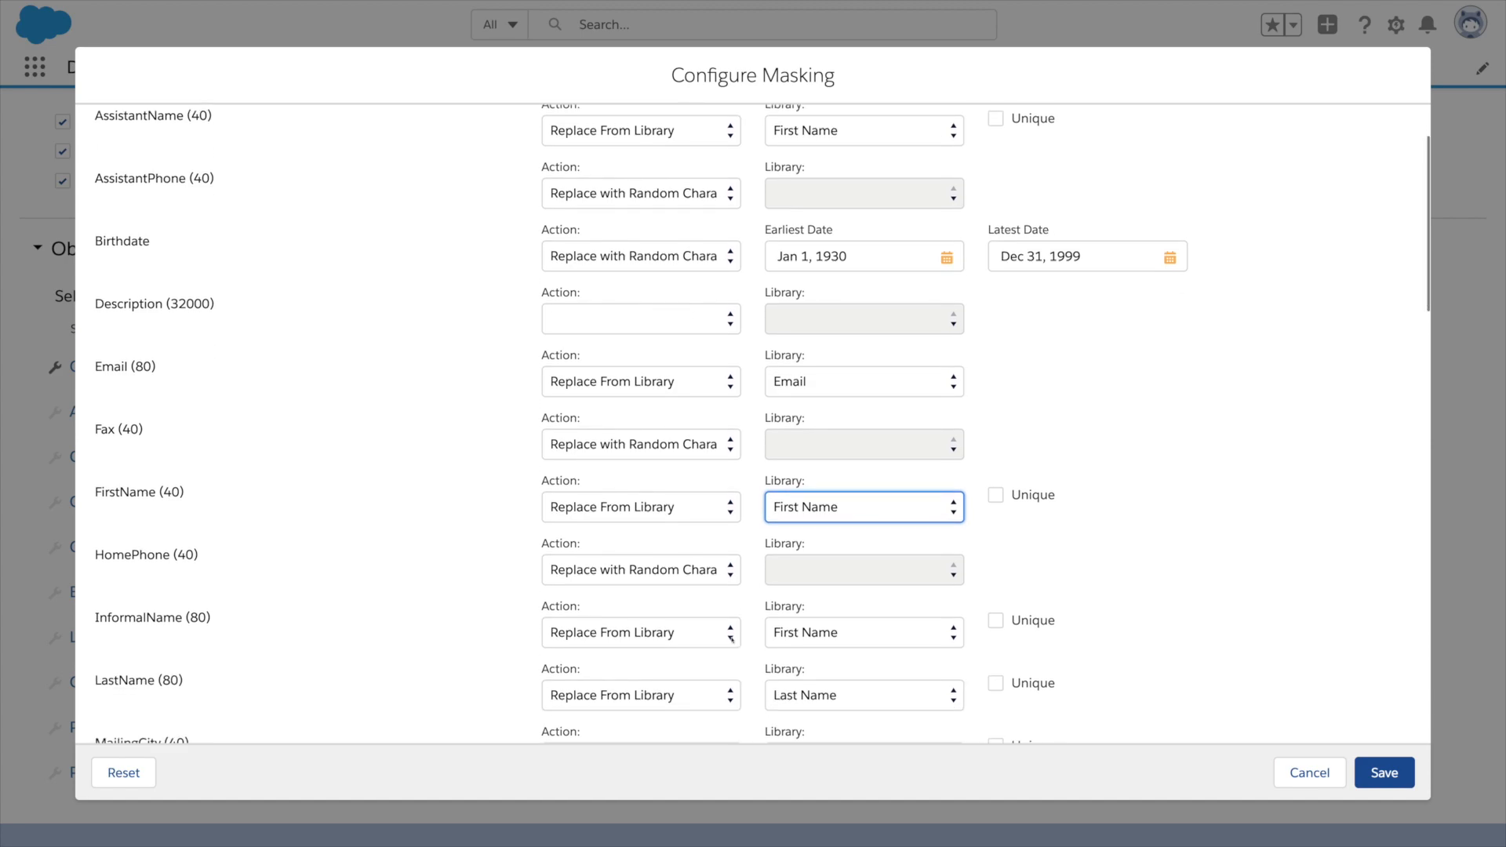
scroll(down, 3)
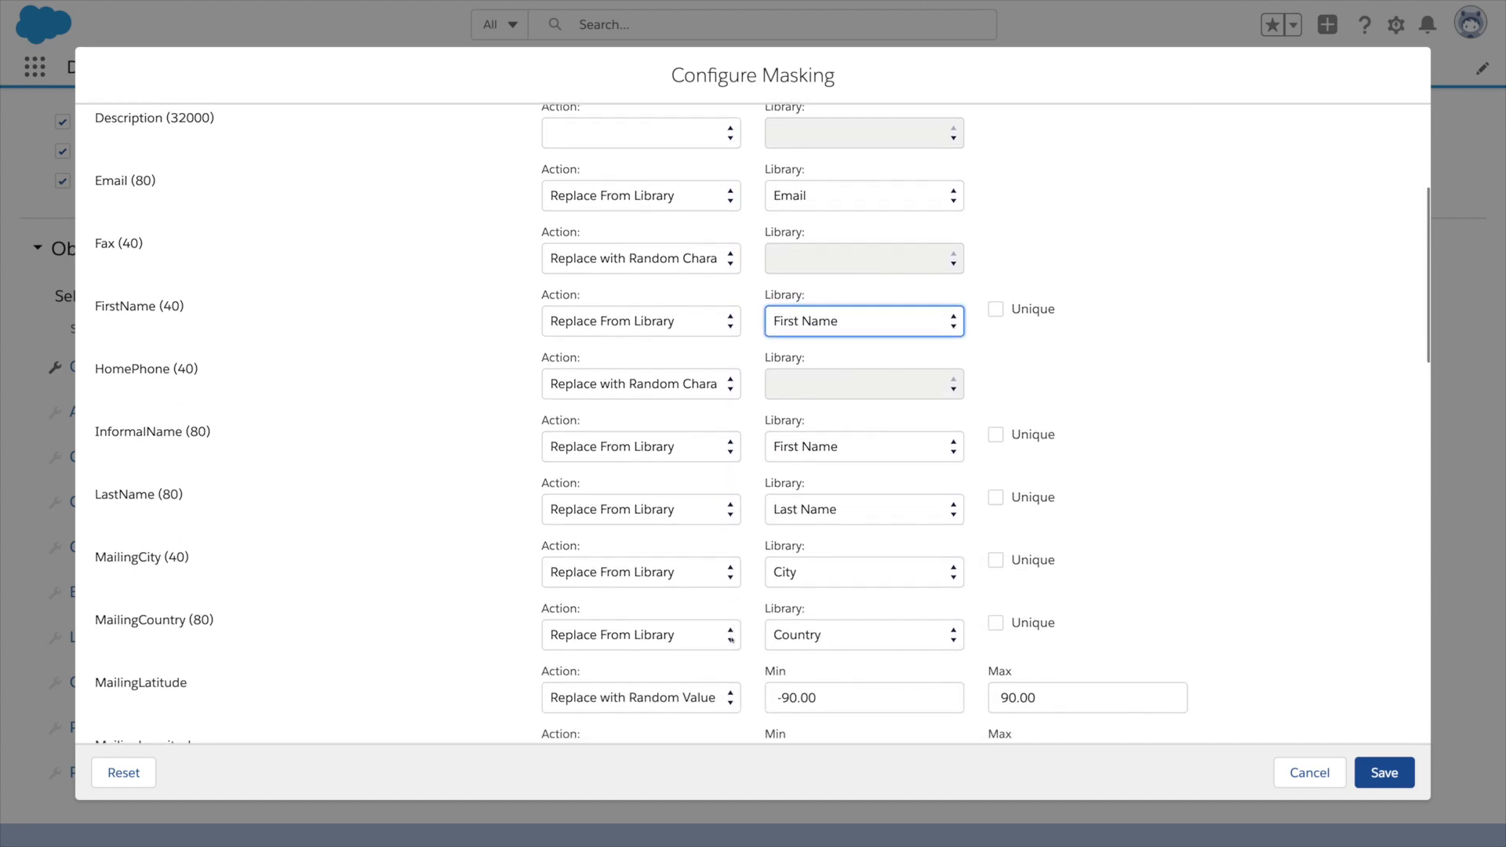
scroll(down, 3)
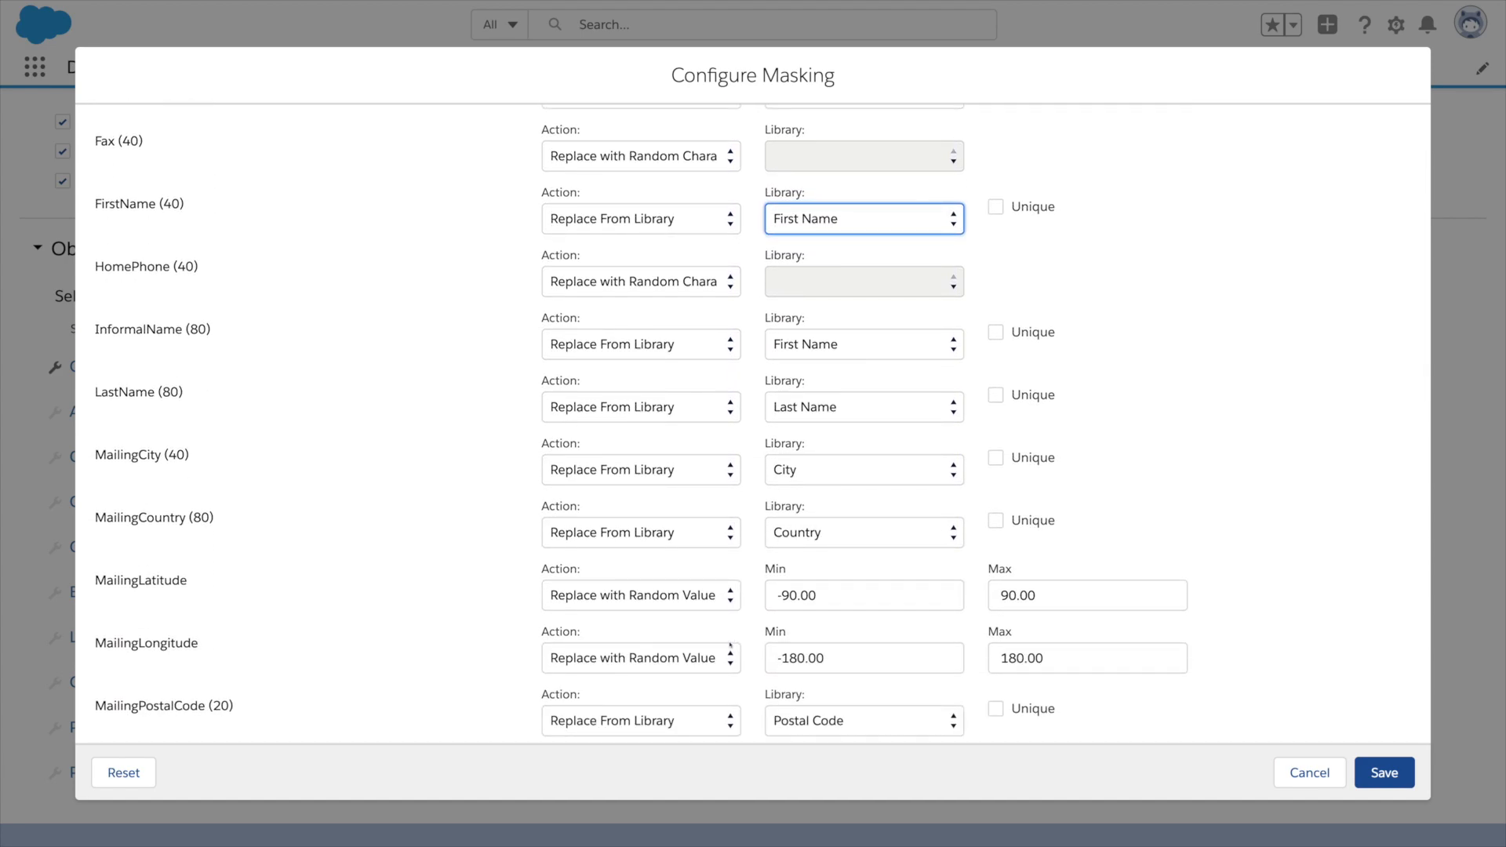
Step: Mask MailingPostalCode with the pattern %2C%d%C %d%2C, previewing NJ4B 6FD
click(862, 720)
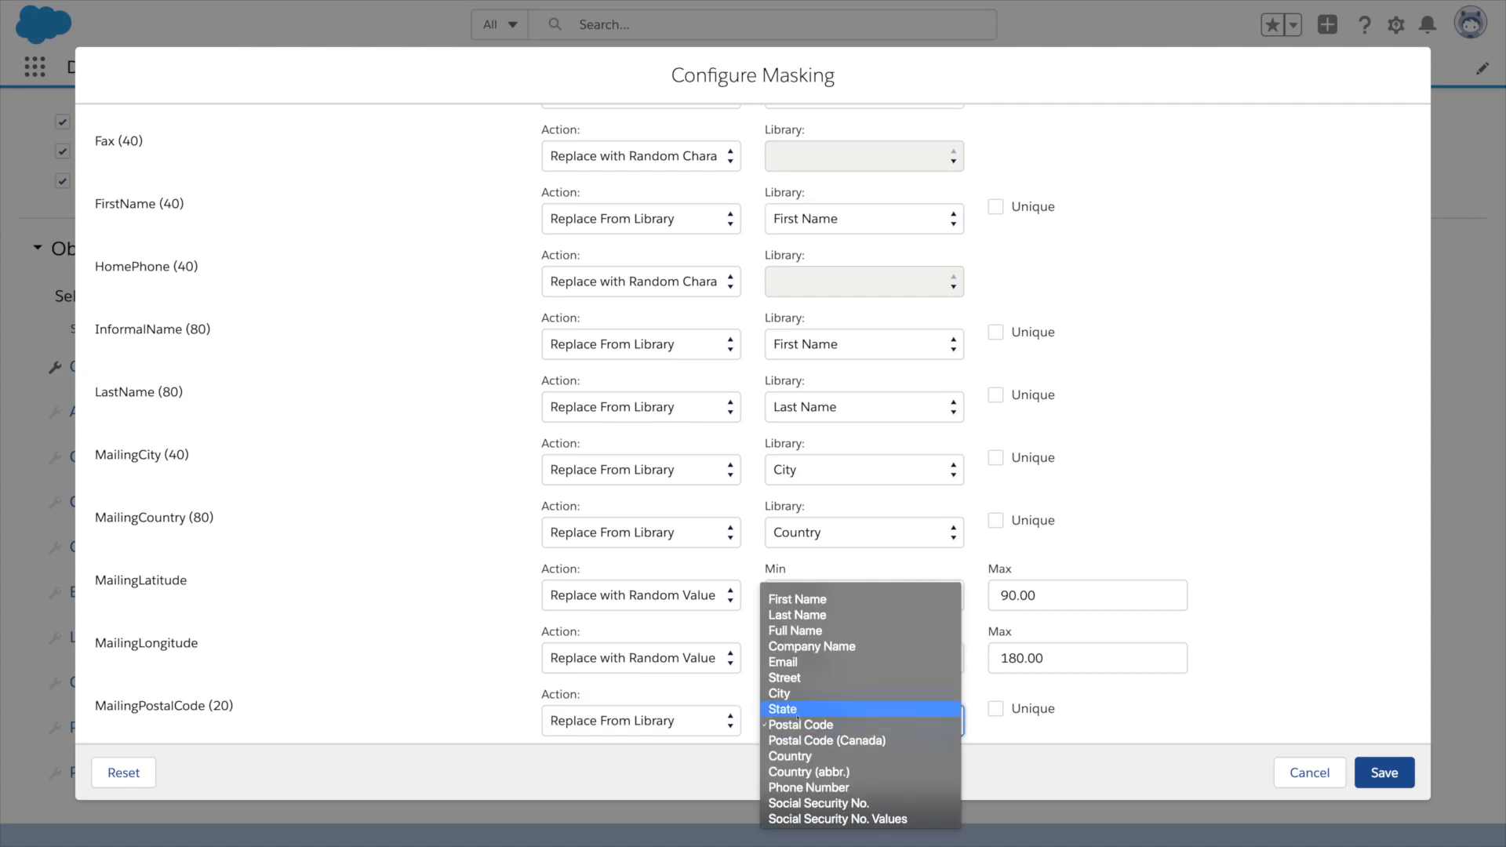
mouse_move(825, 741)
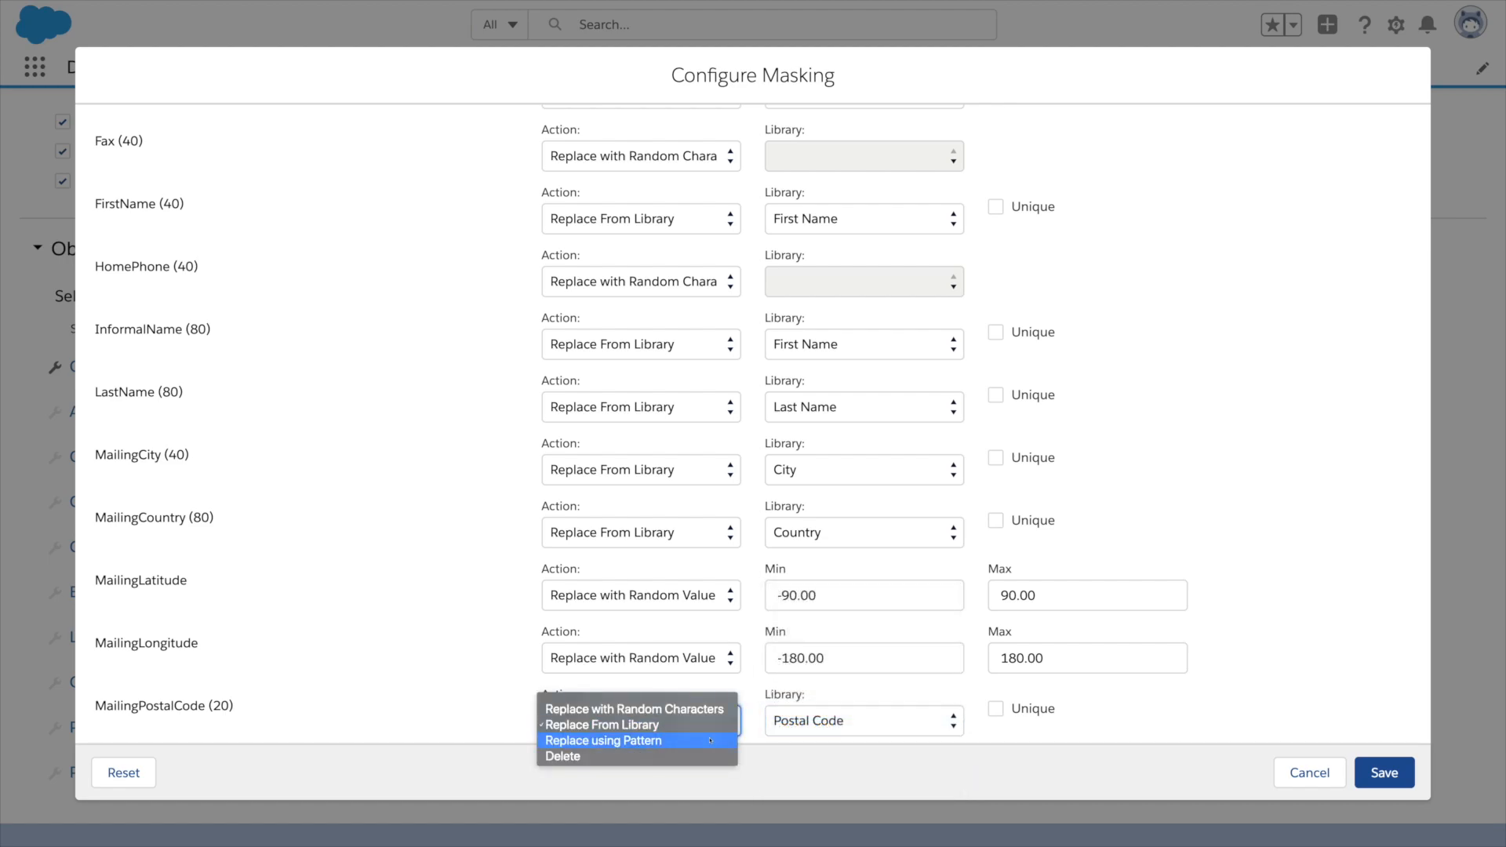
click(603, 740)
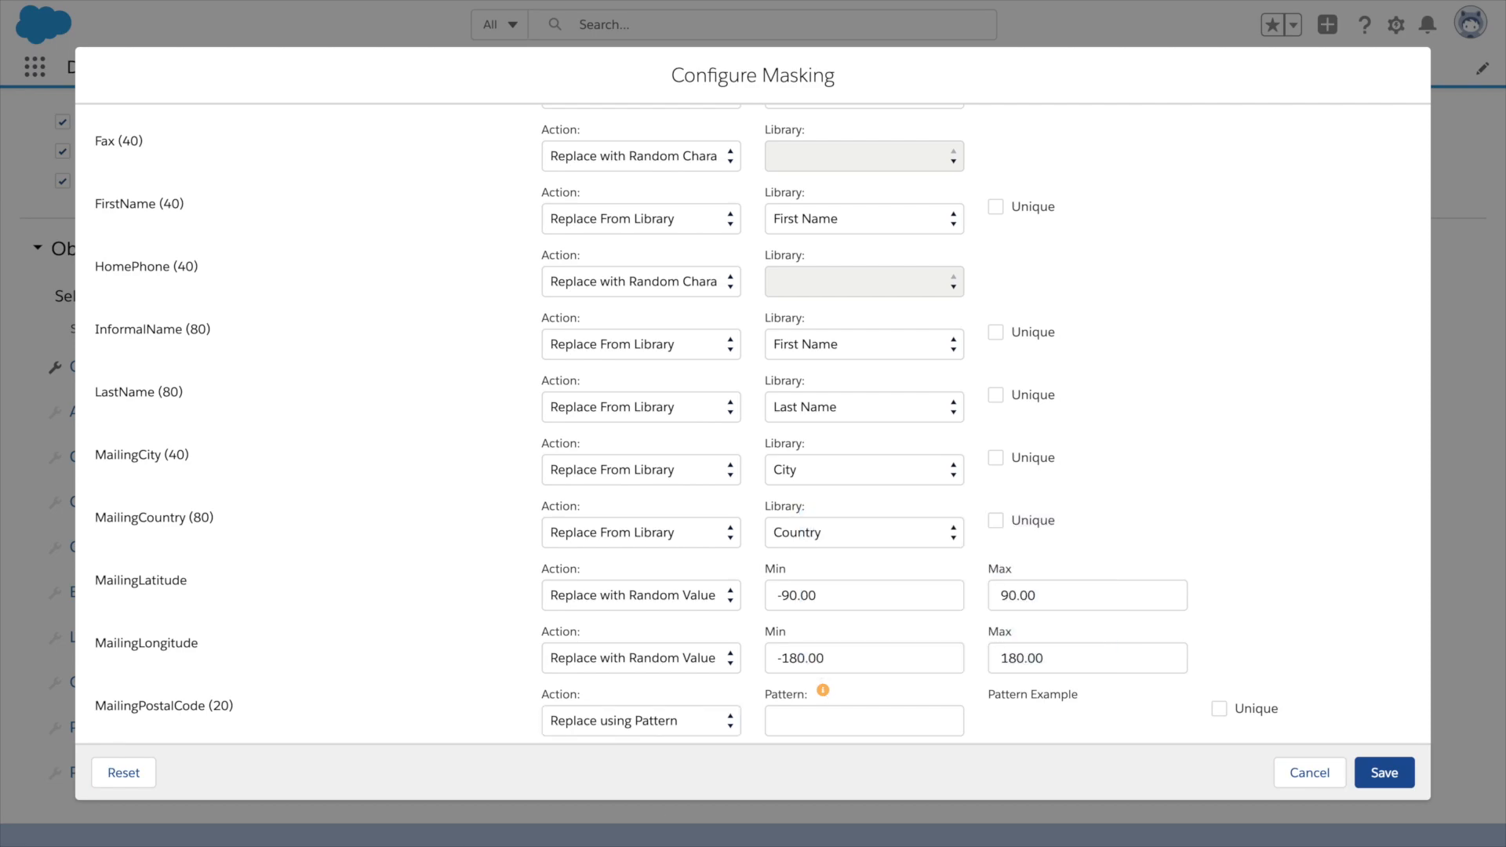
click(862, 721)
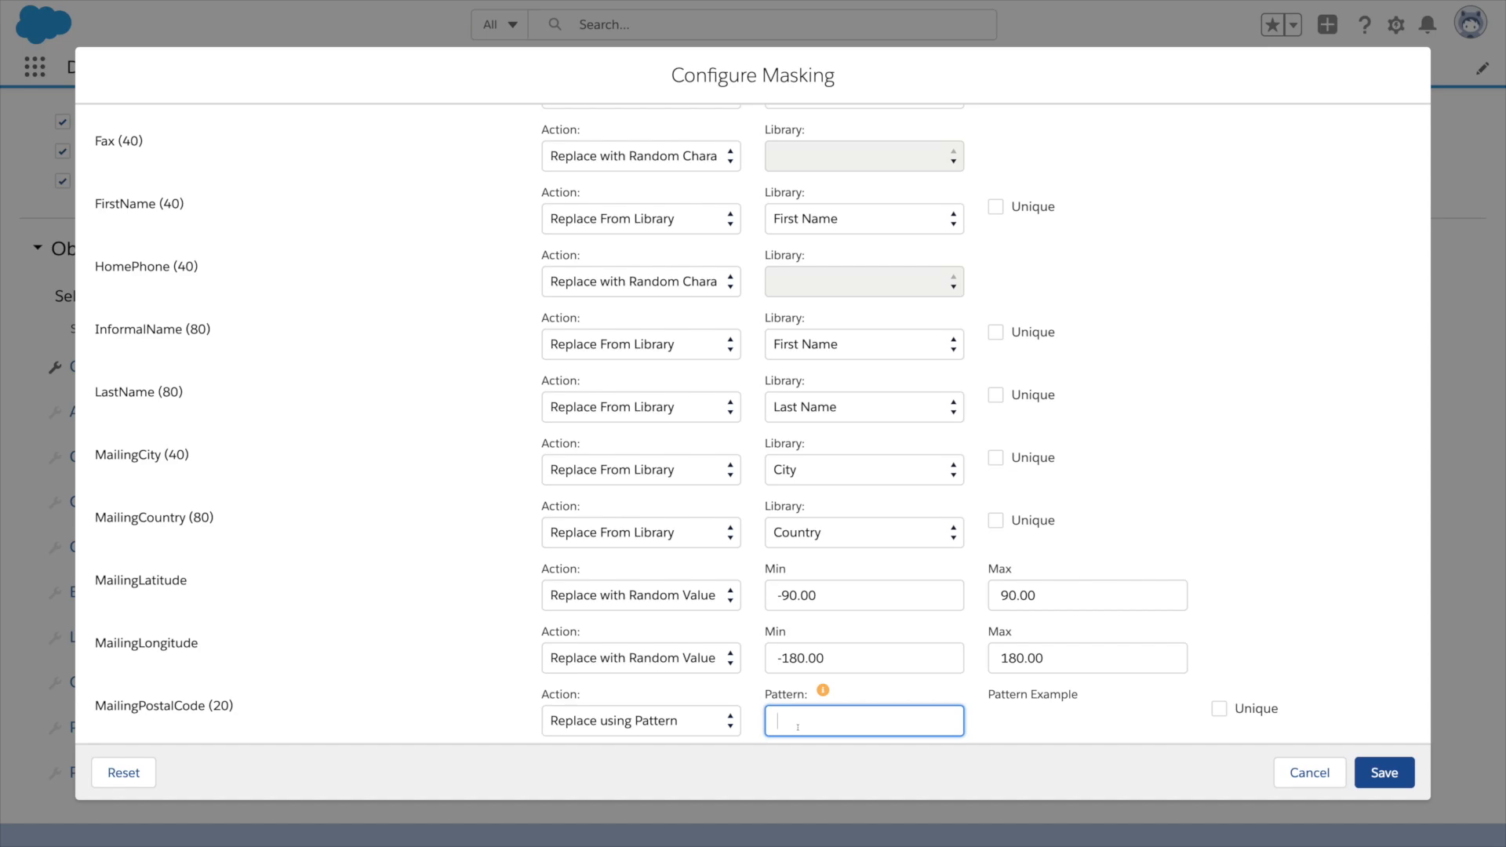
text(%2C%d%C %d%2C)
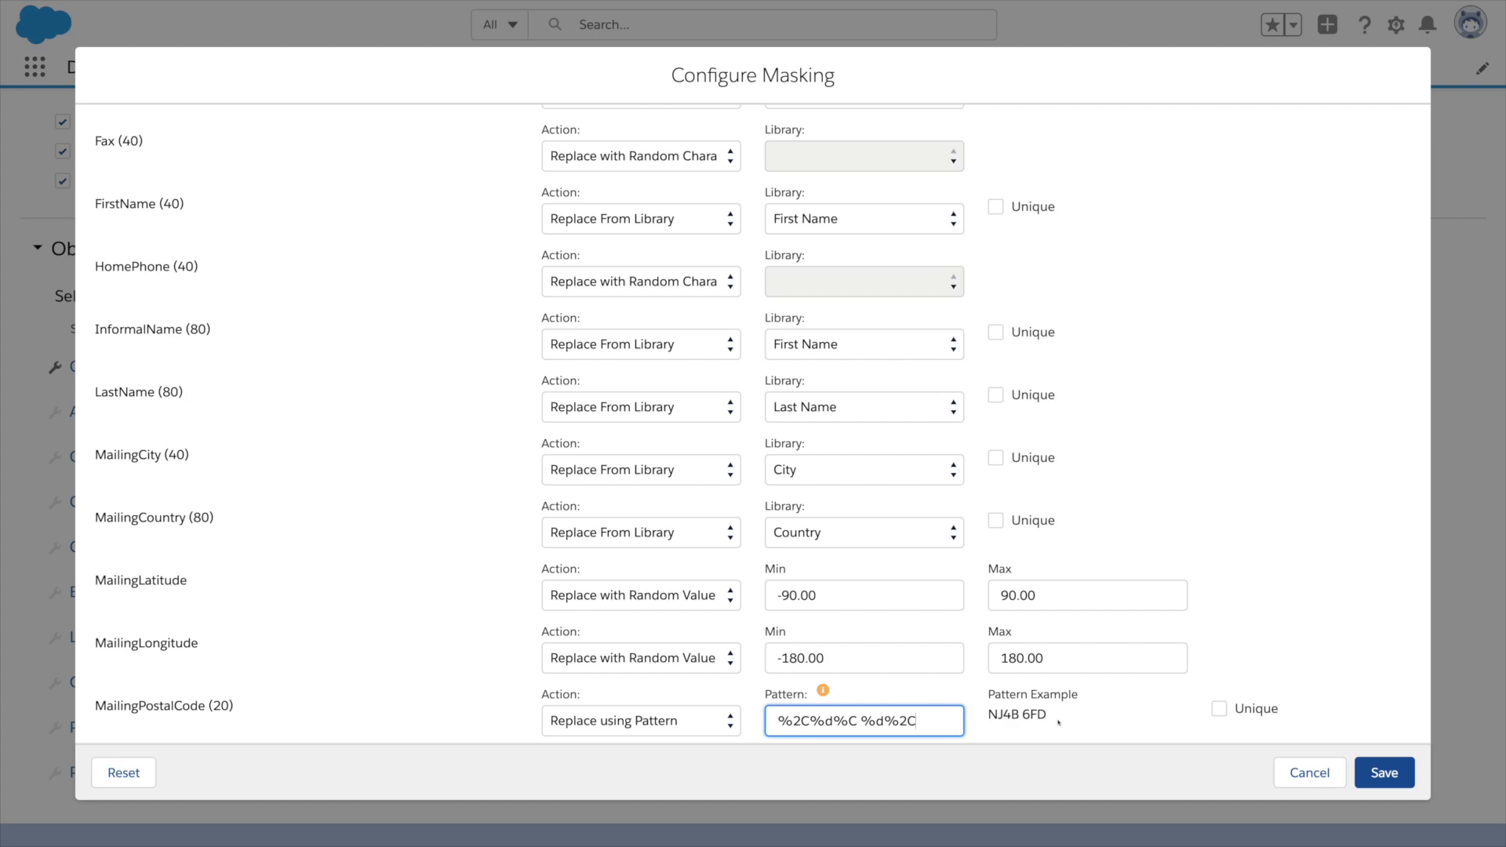
Step: Review the remaining Contact fields, including Title's action, and save the masking rules
scroll(down, 3)
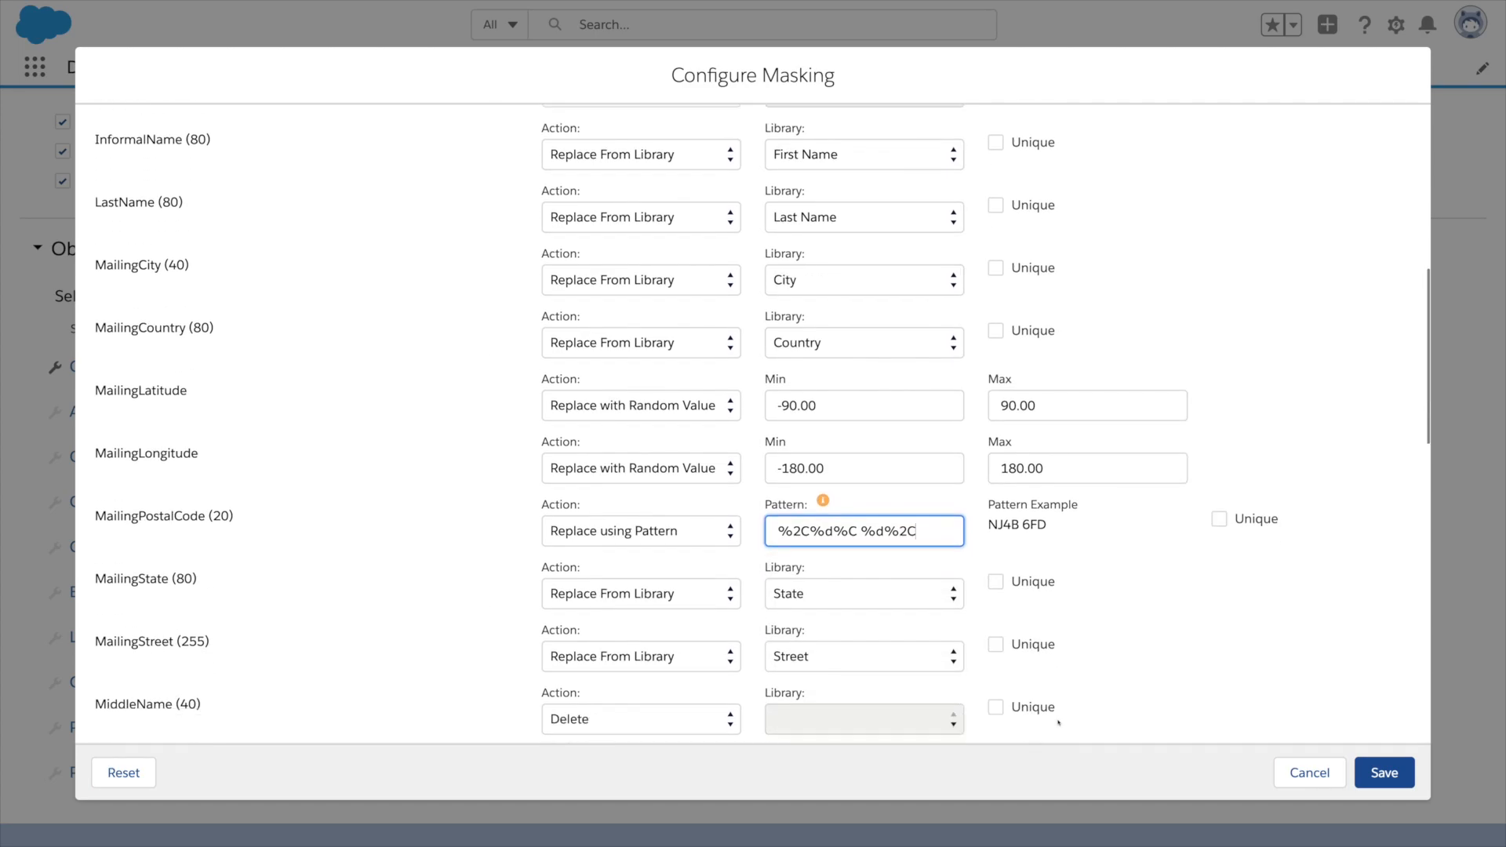
scroll(down, 3)
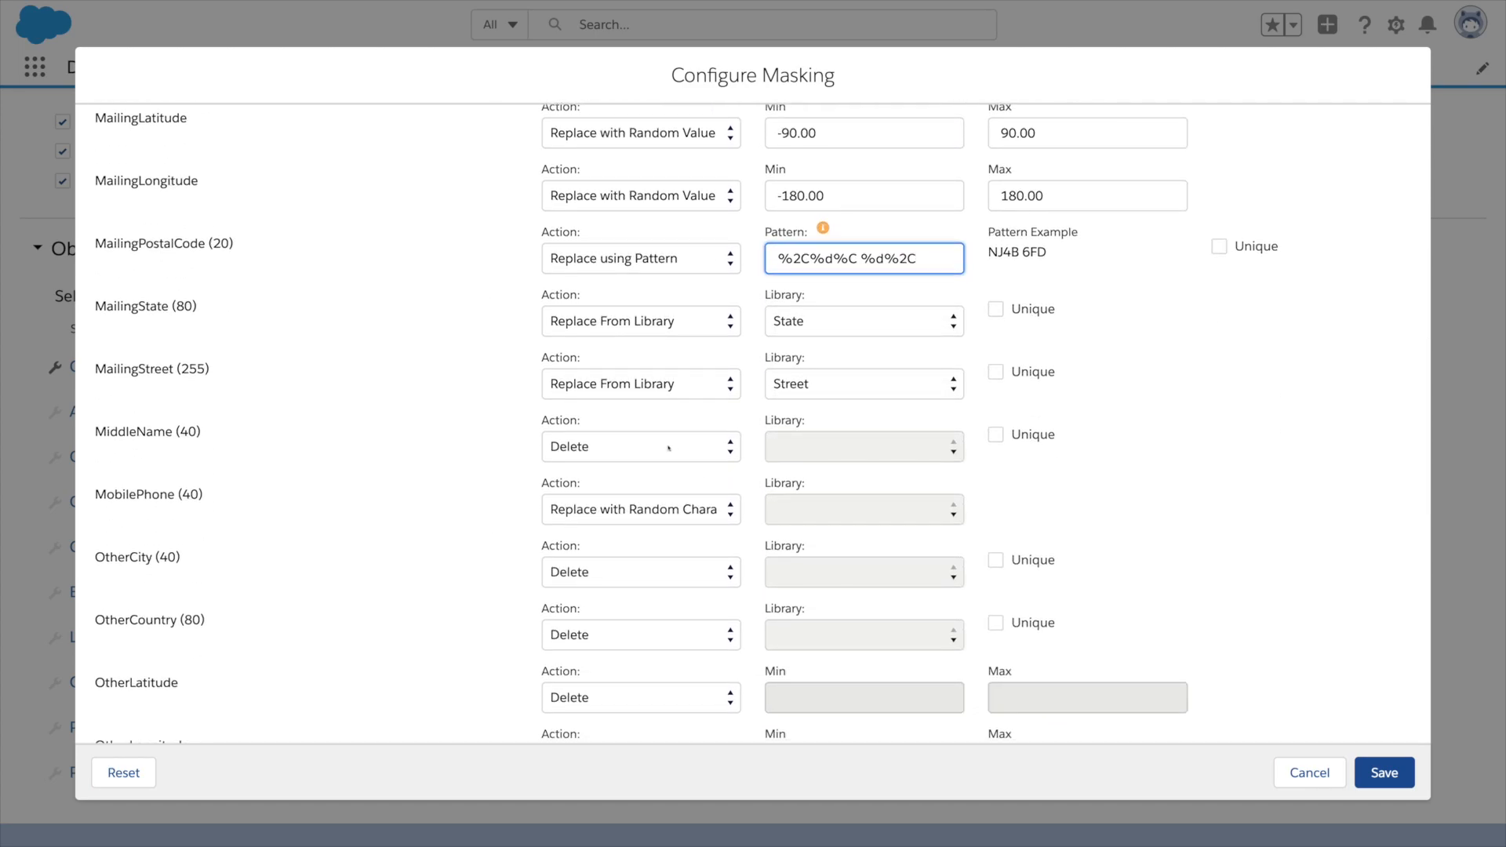
scroll(down, 3)
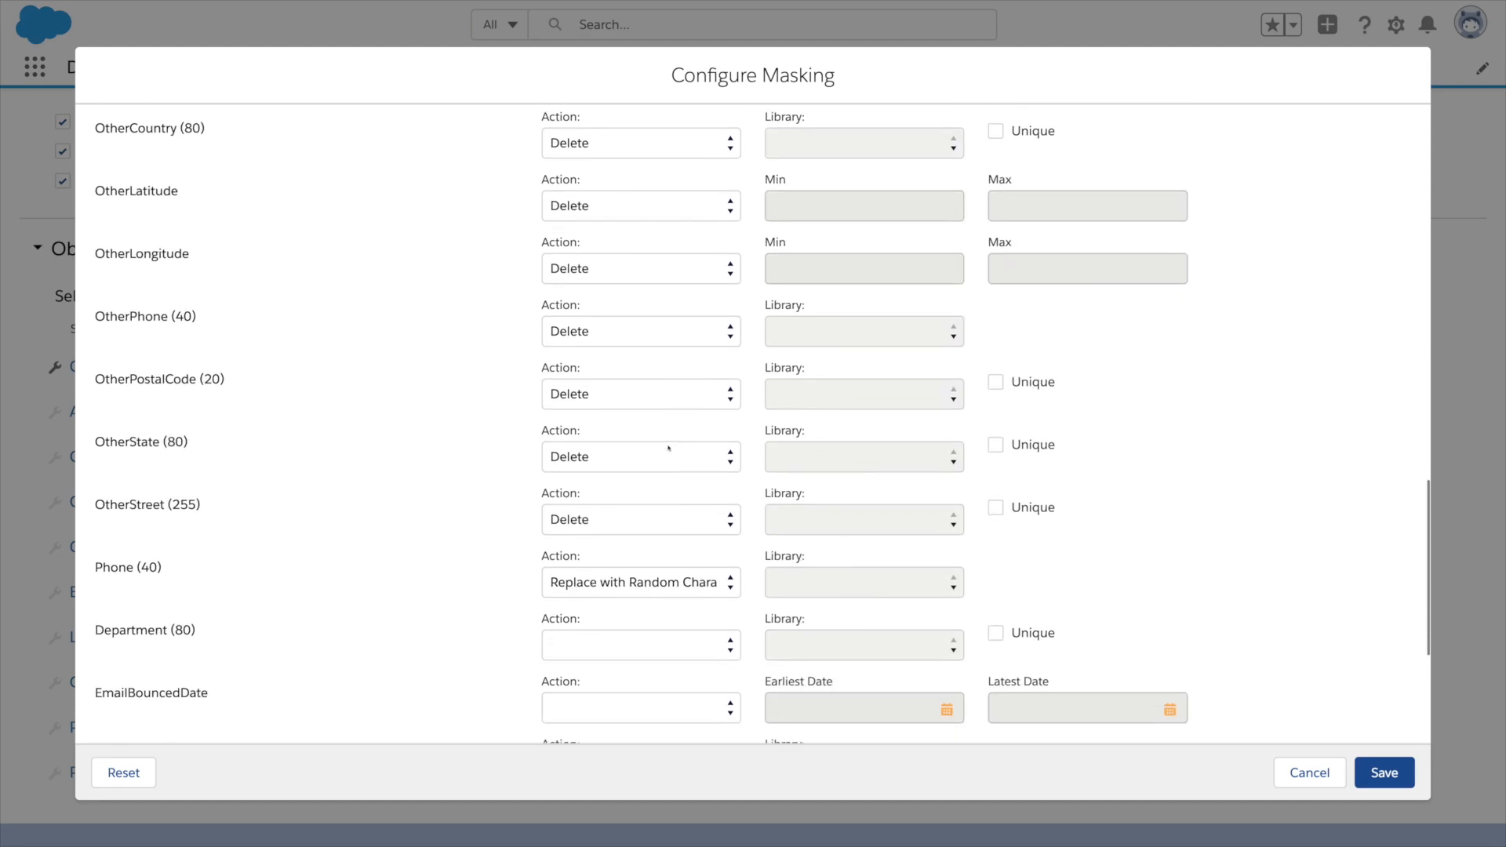
click(638, 708)
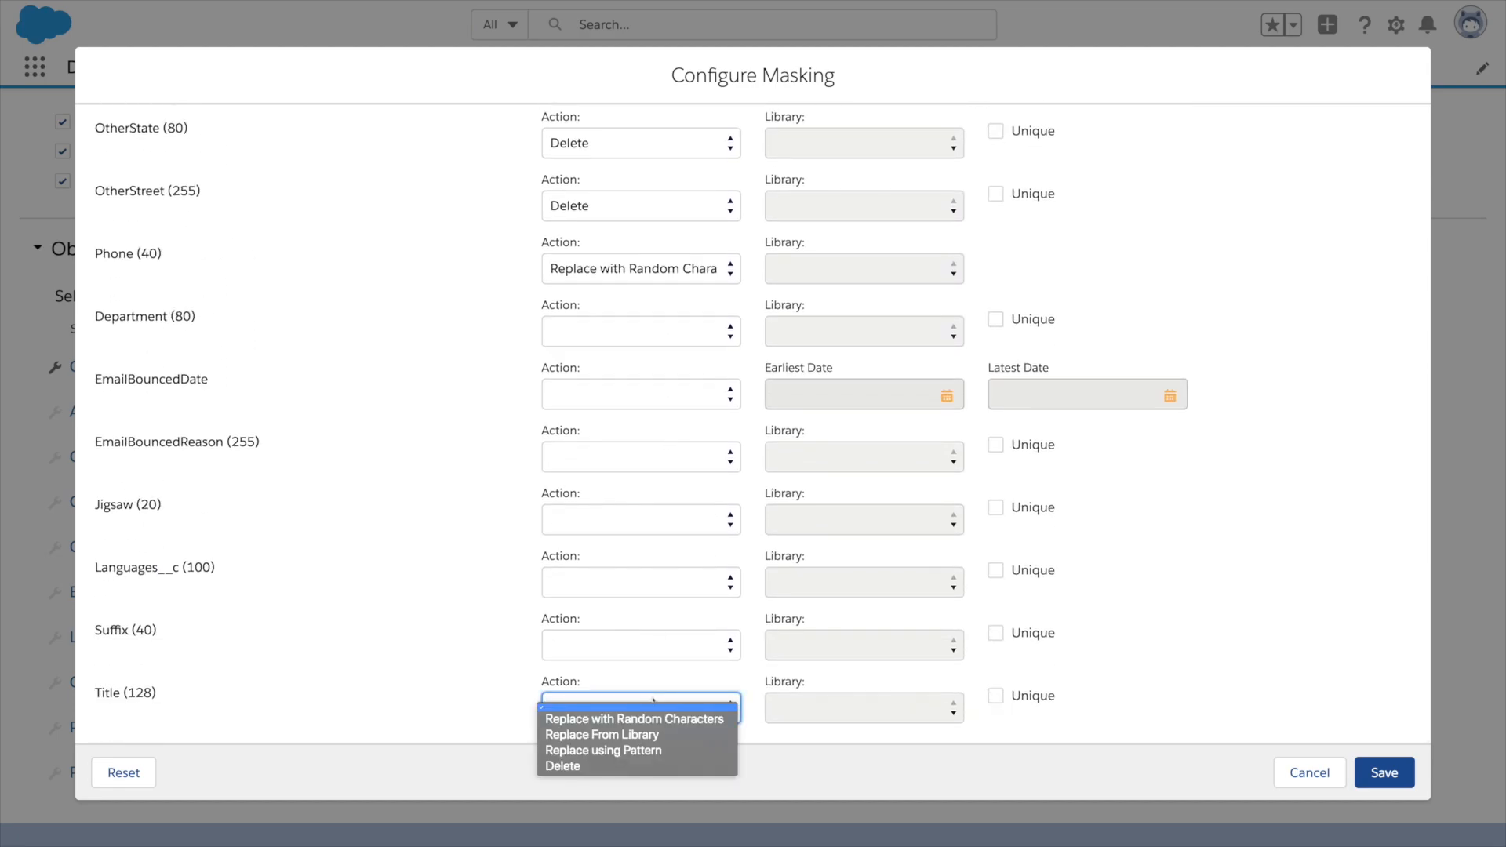
click(641, 708)
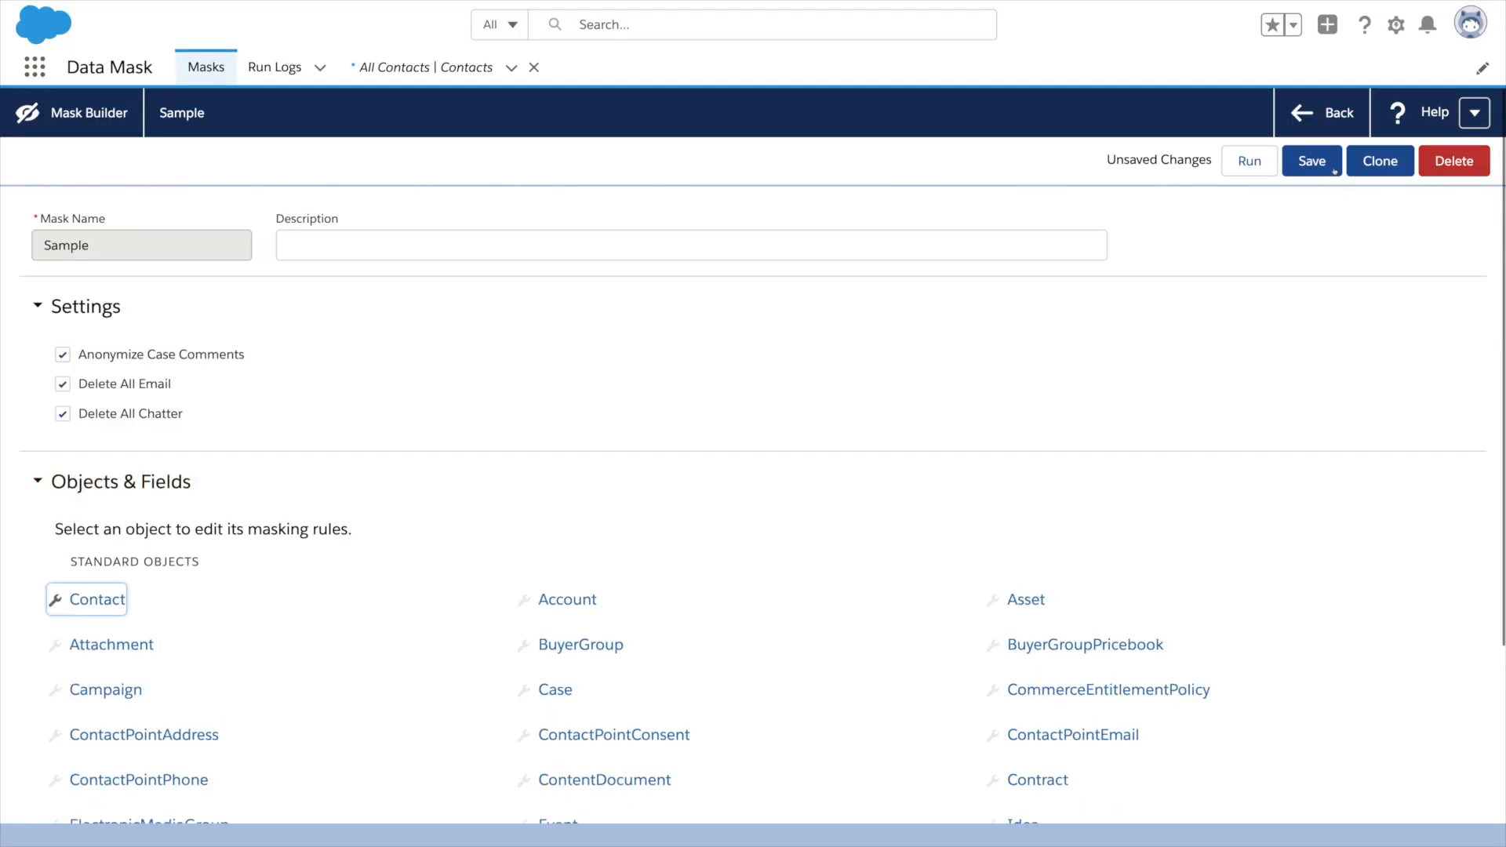
Step: Save and run the Sample mask, confirm the prompt, and show All Contacts
click(1310, 160)
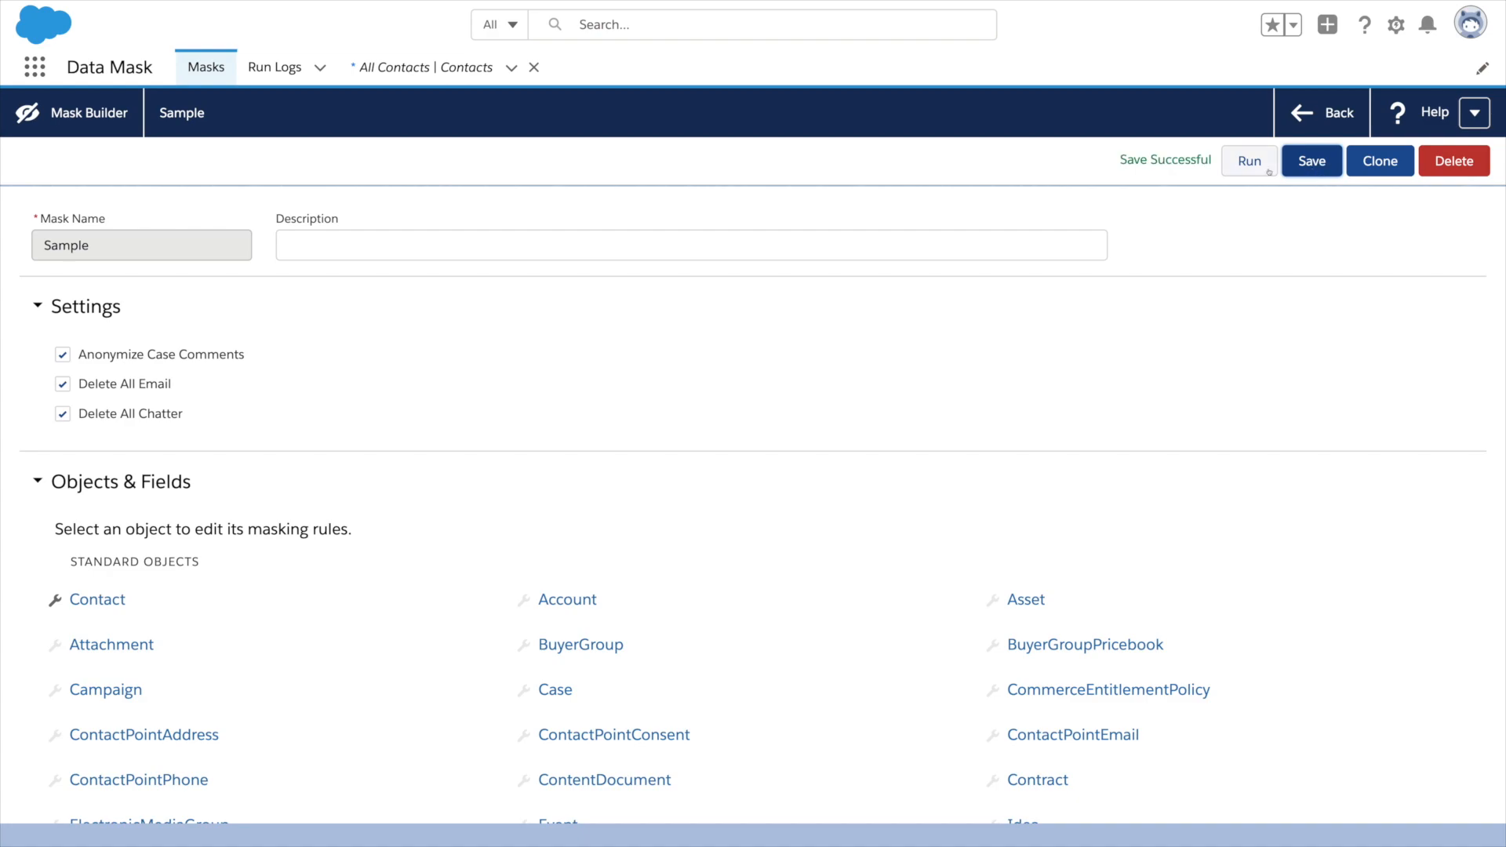
mouse_move(1249, 162)
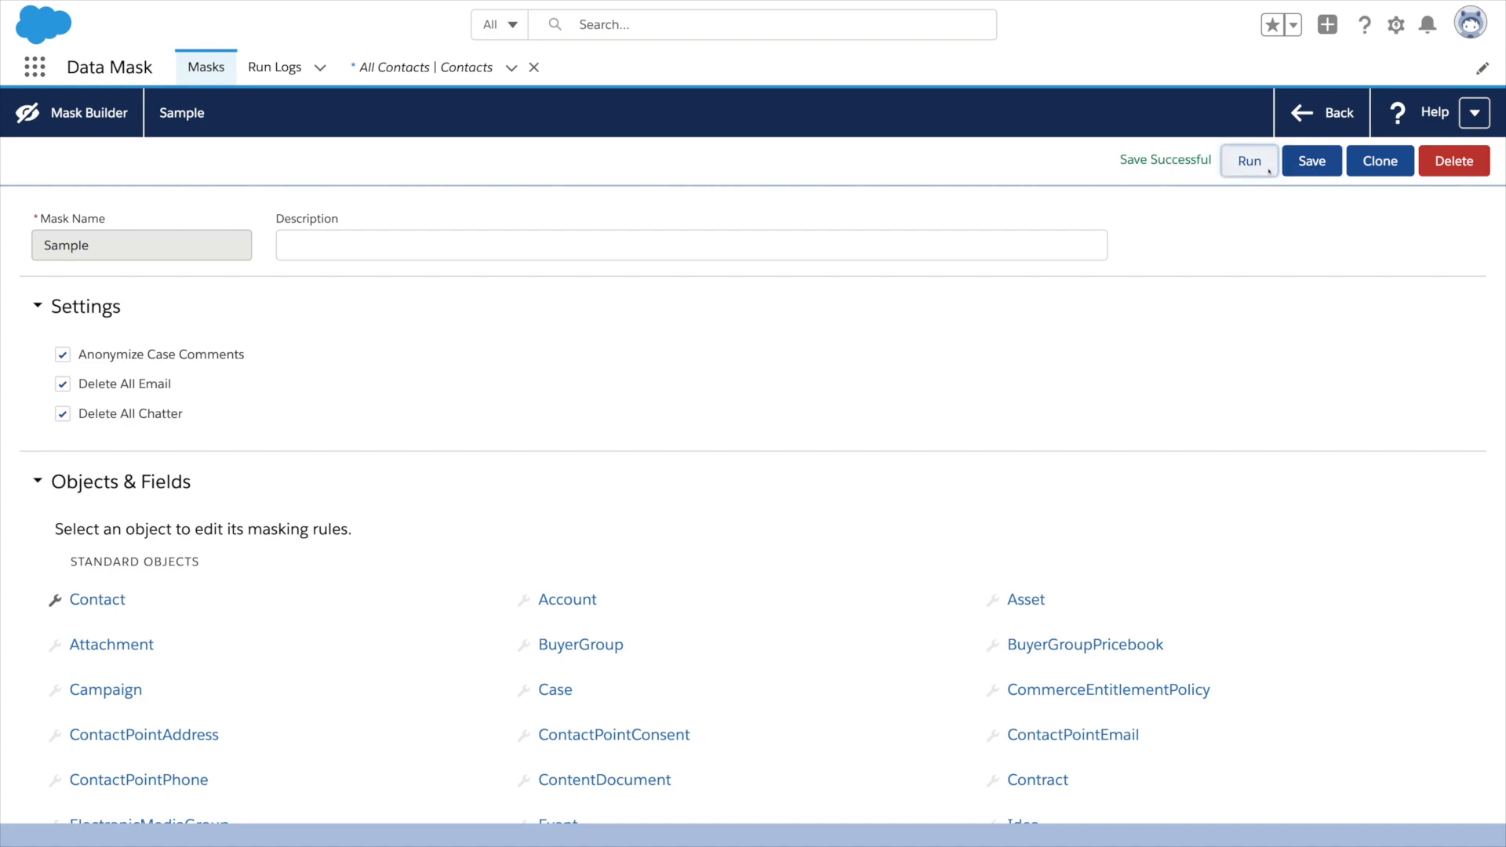
click(1249, 160)
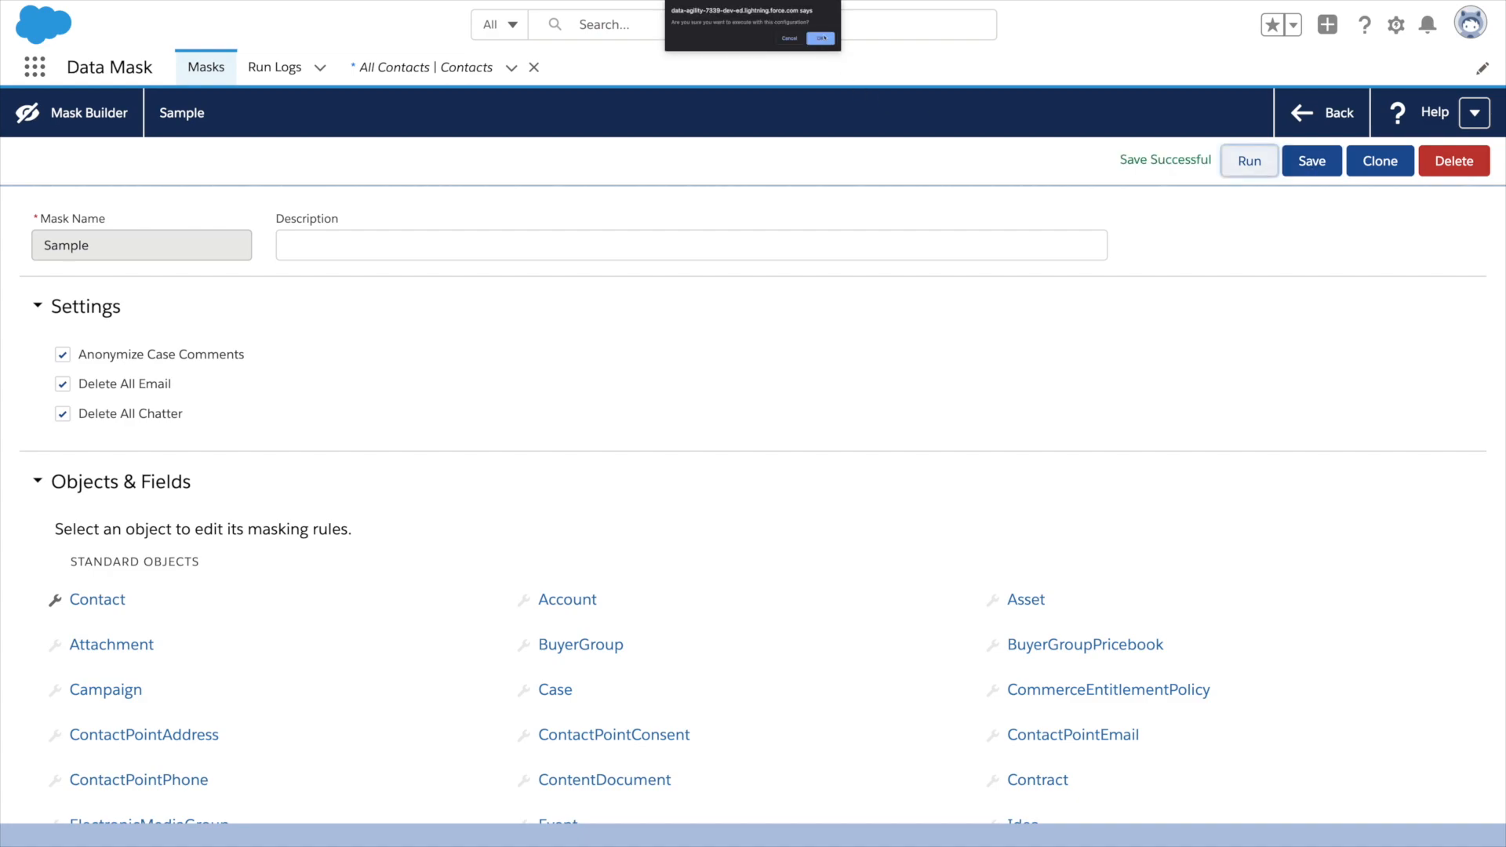
click(819, 38)
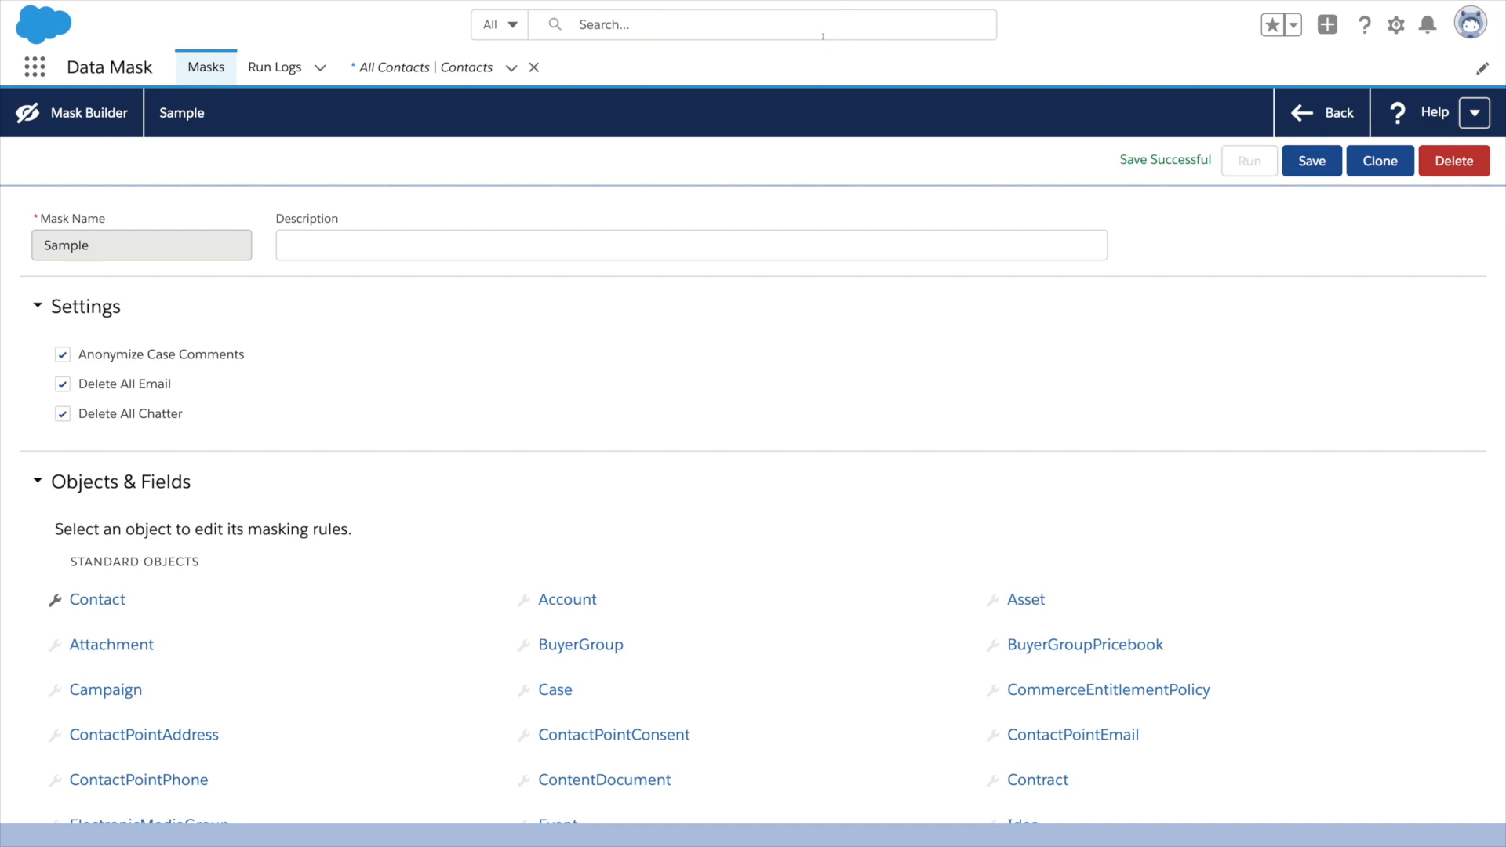
click(398, 66)
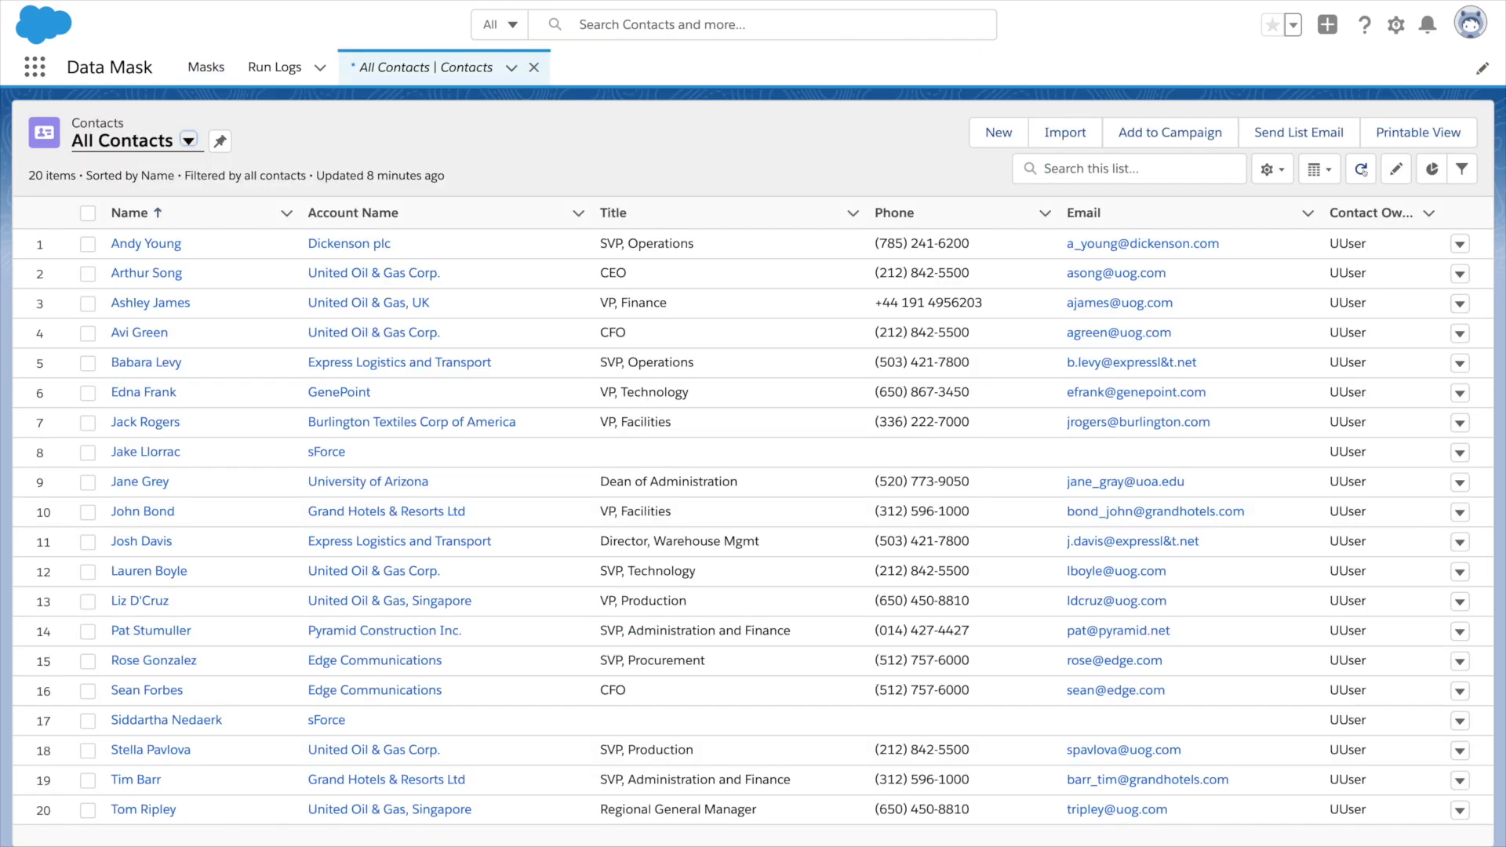
mouse_move(1360, 168)
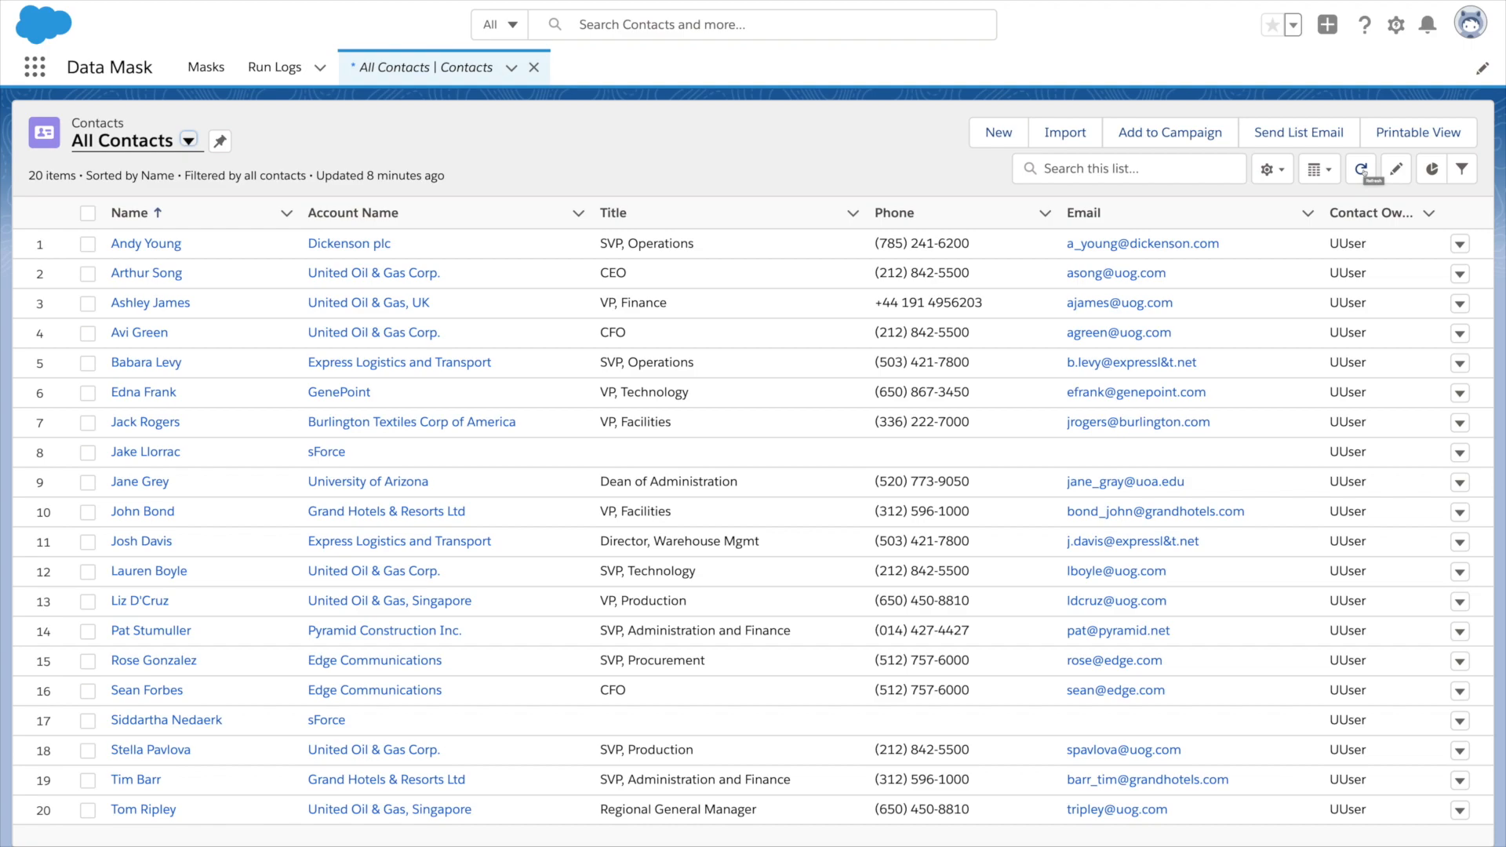
Step: Refresh All Contacts to show masked fake names, example-domain emails and new phones
click(1361, 168)
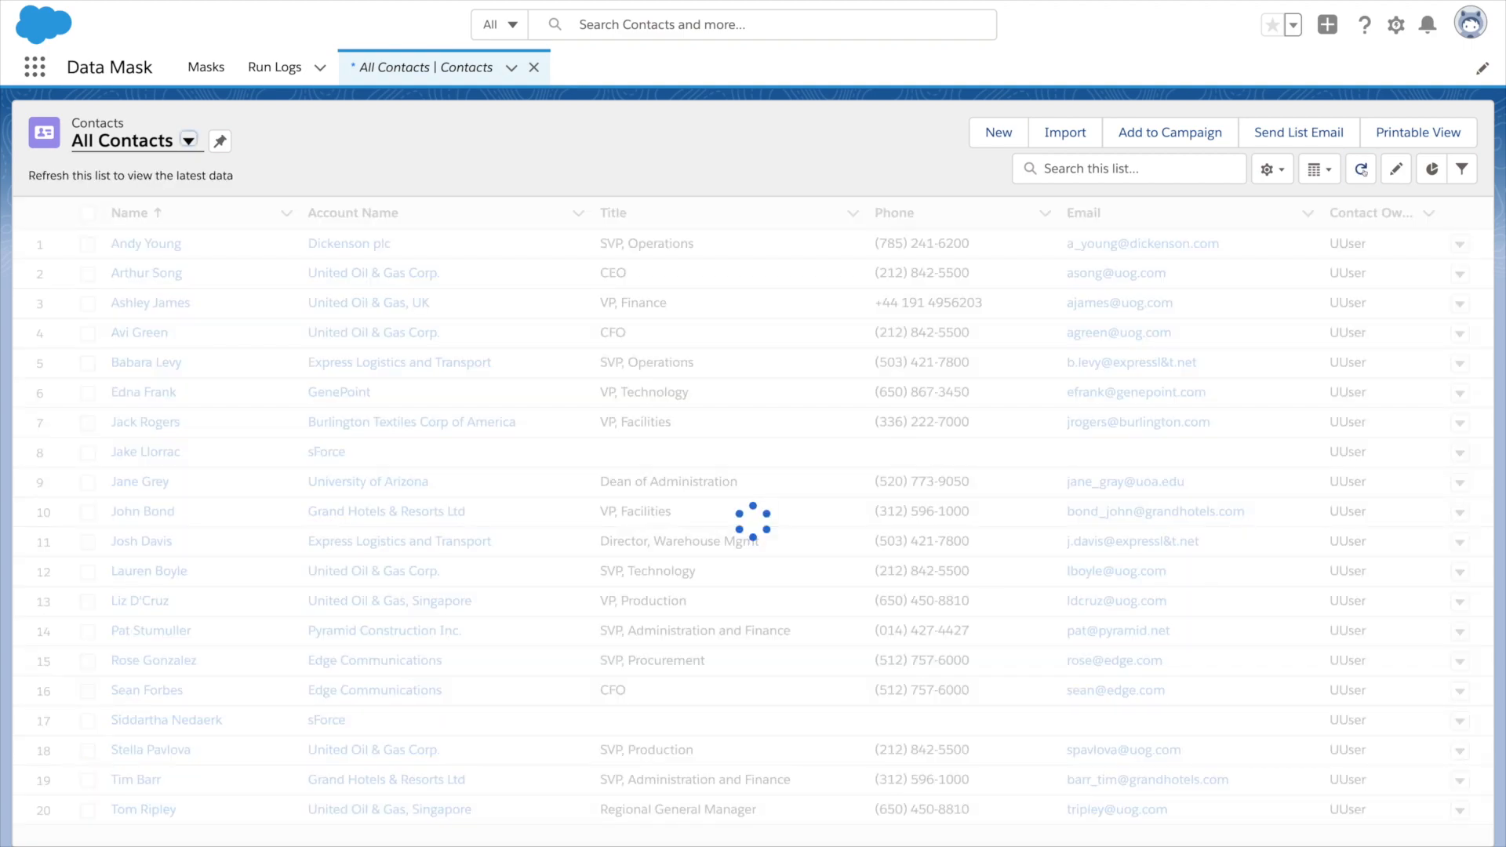
click(1361, 169)
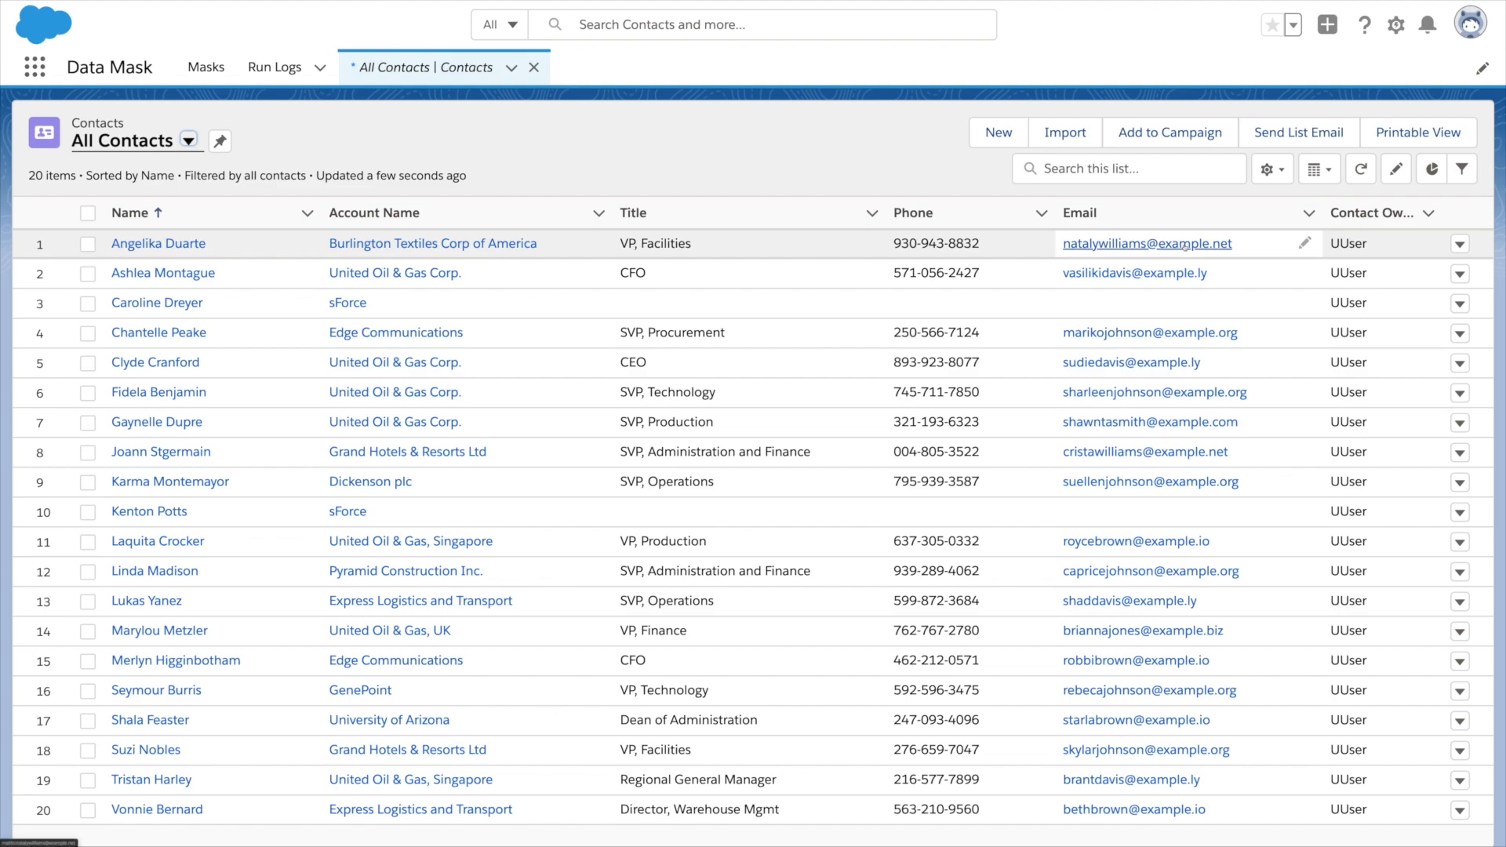
click(274, 67)
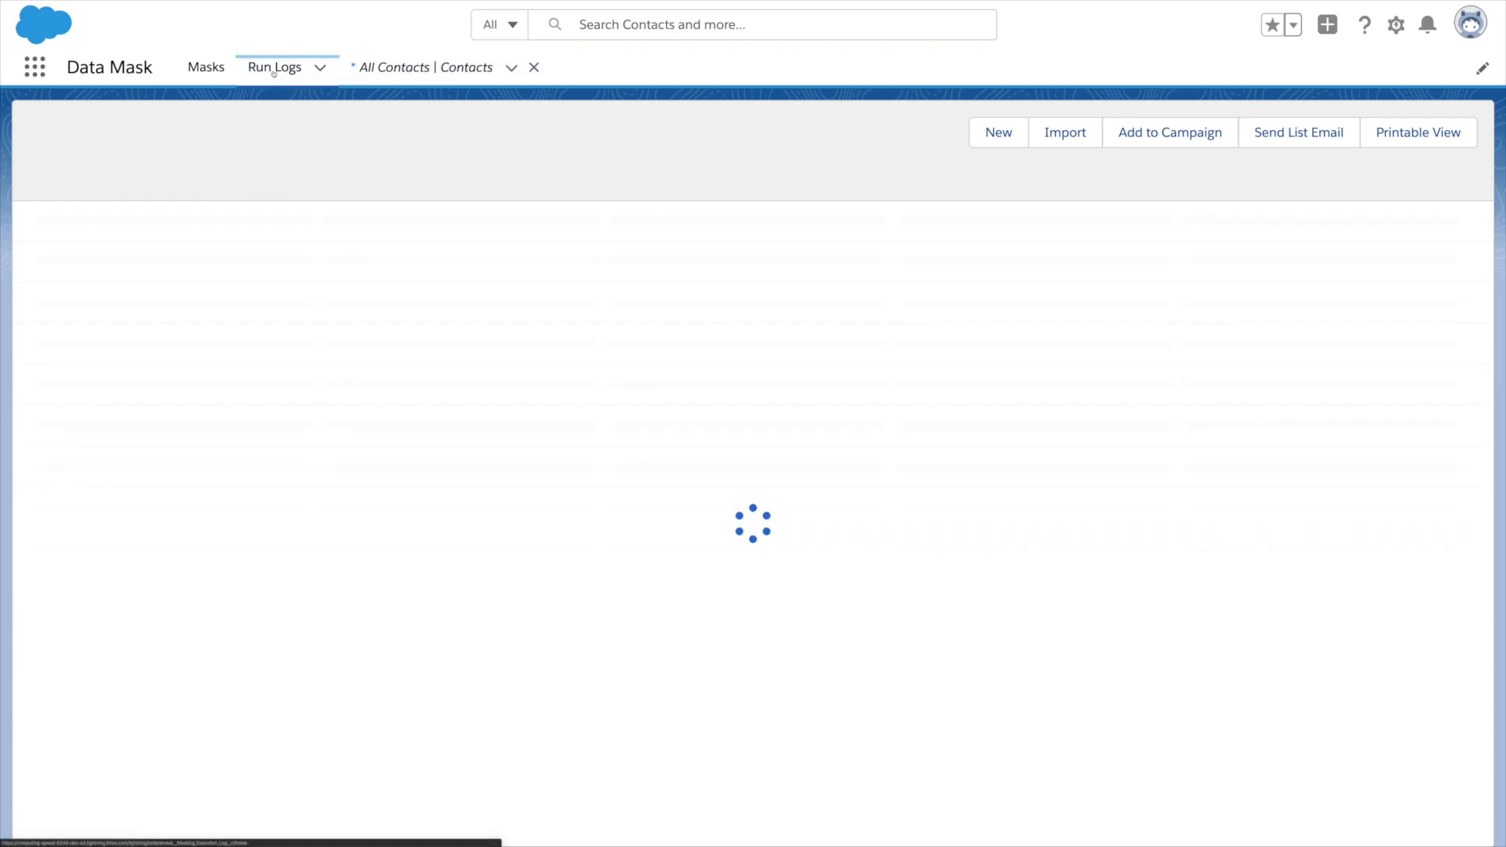
Step: Open one of the nine successful entries in the Run Logs list
click(274, 68)
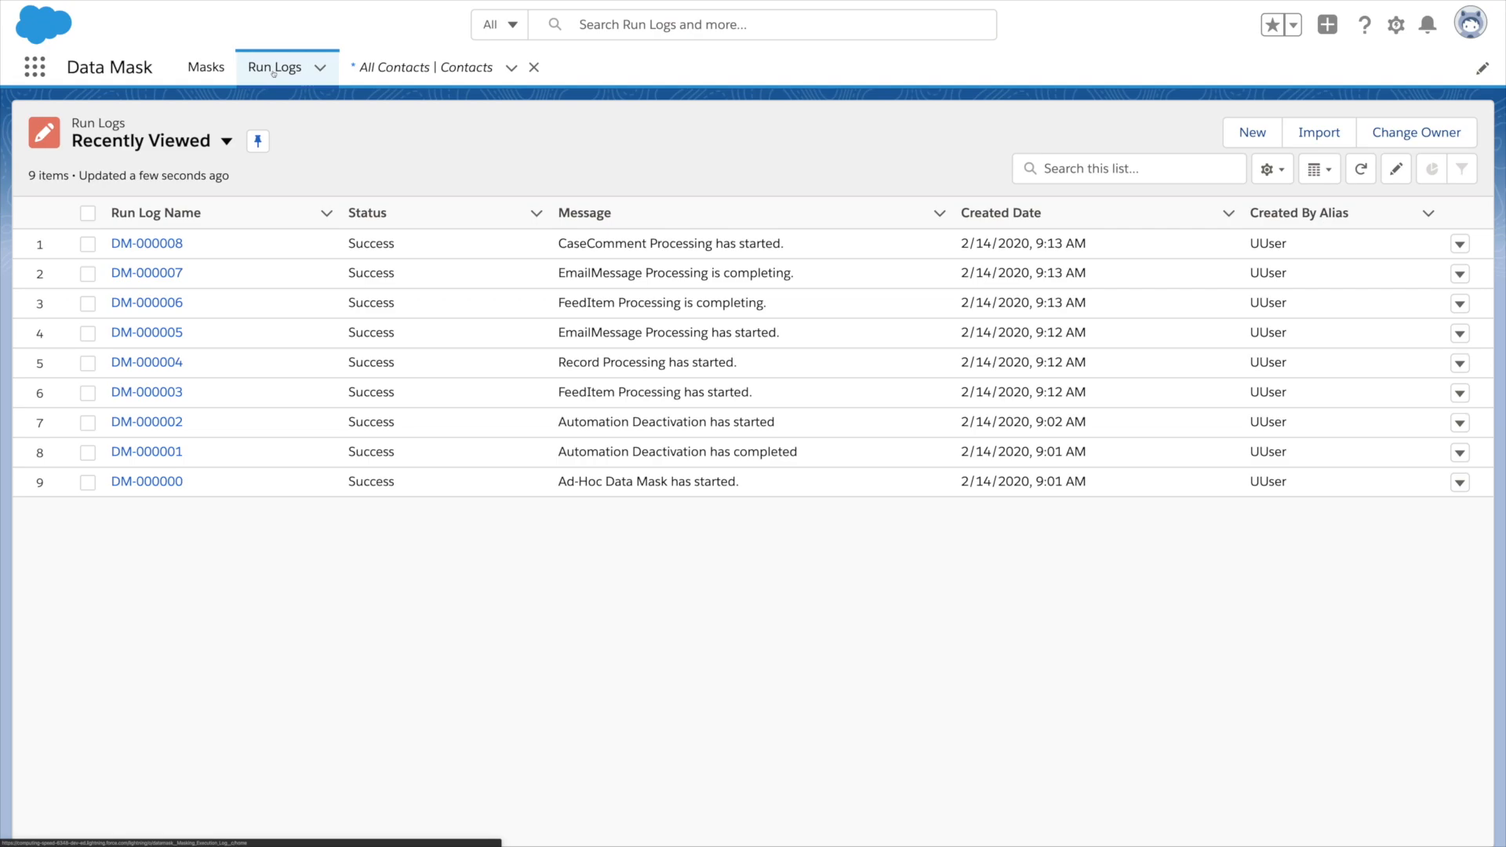
click(146, 244)
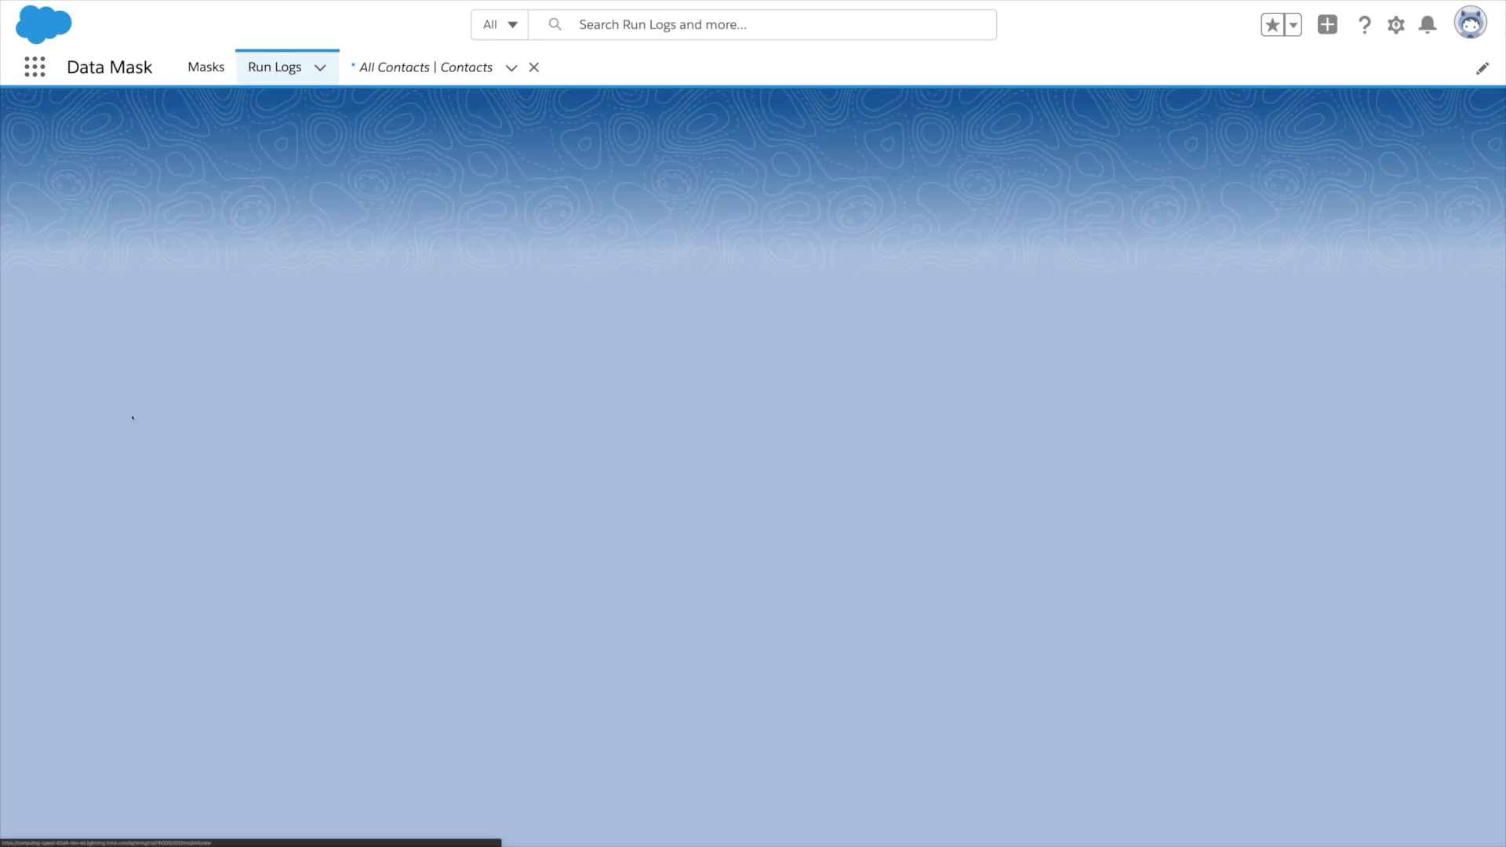